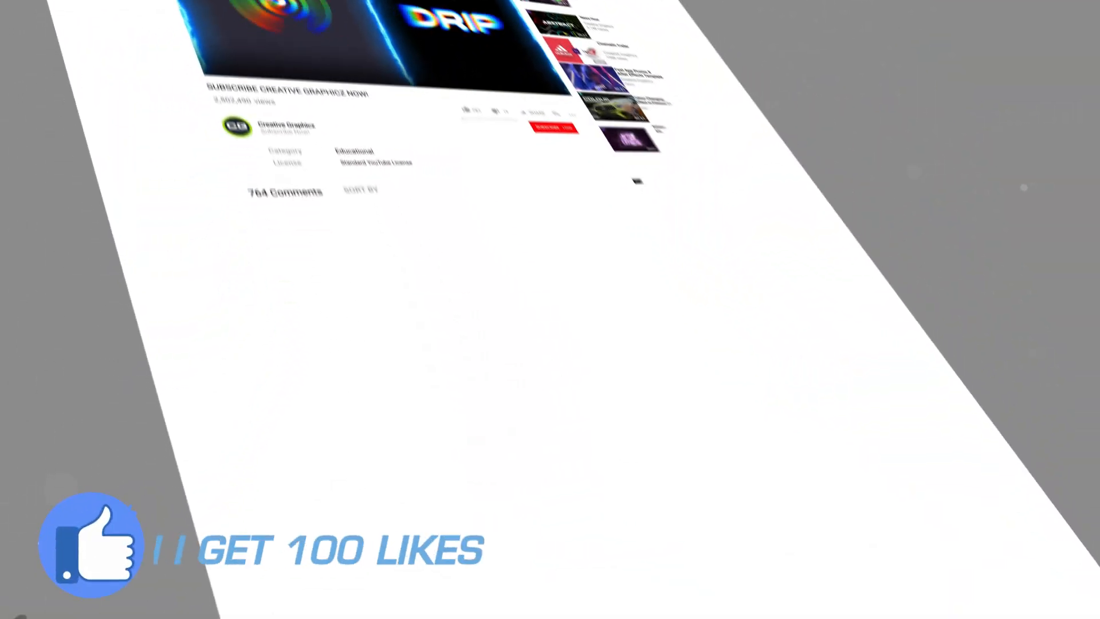
Step: Start a new empty Filmora project with a blank media bin and timeline
scroll("down", 3)
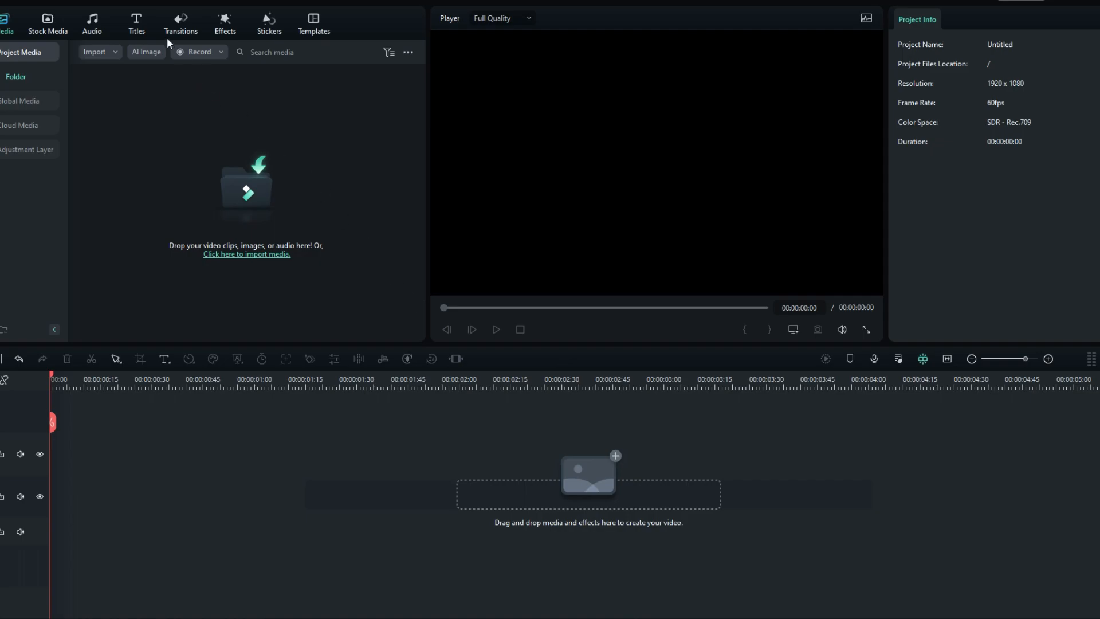
Step: Browse the Titles library to add a Default Title for the SPIN text
left_click(137, 23)
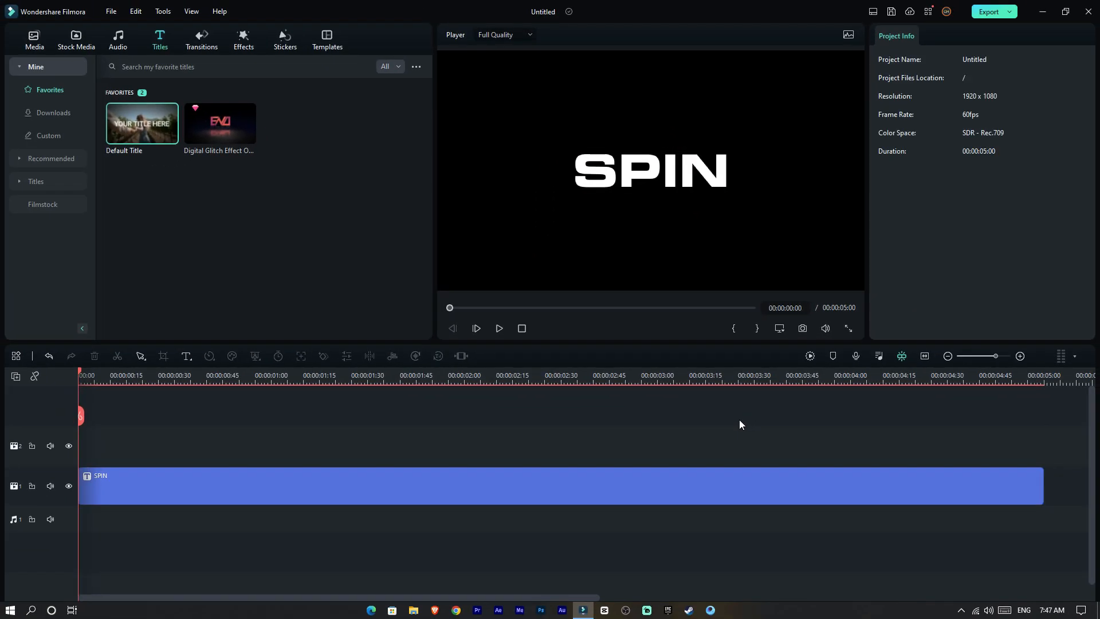
mouse_move(527, 484)
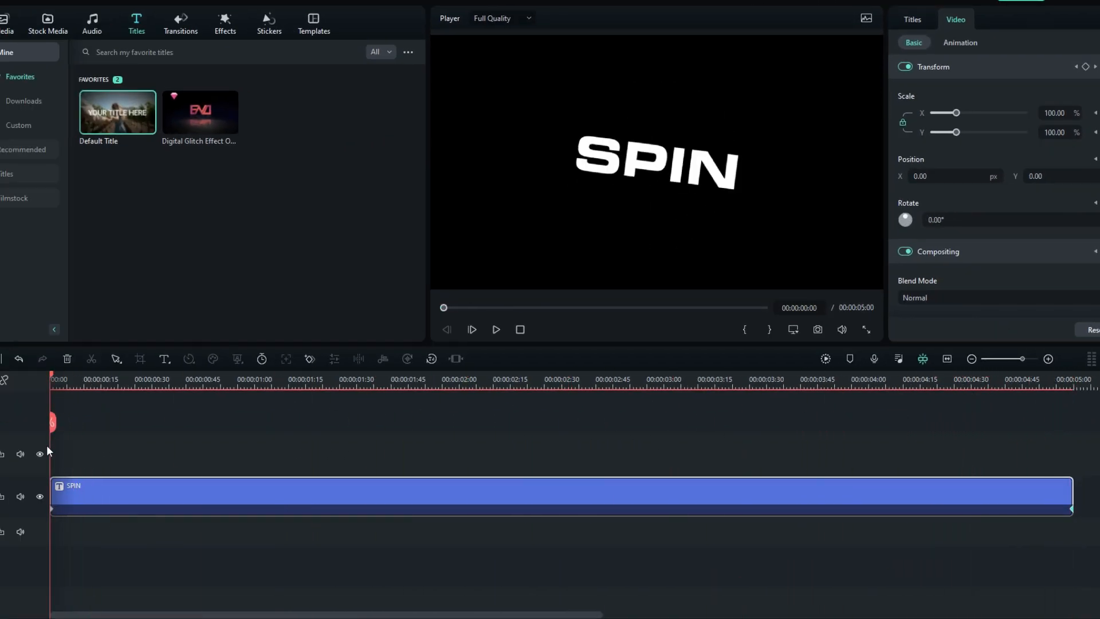
Step: Export the keyframed spinning SPIN title as an MP4 video to bring back onto the timeline
left_click(495, 329)
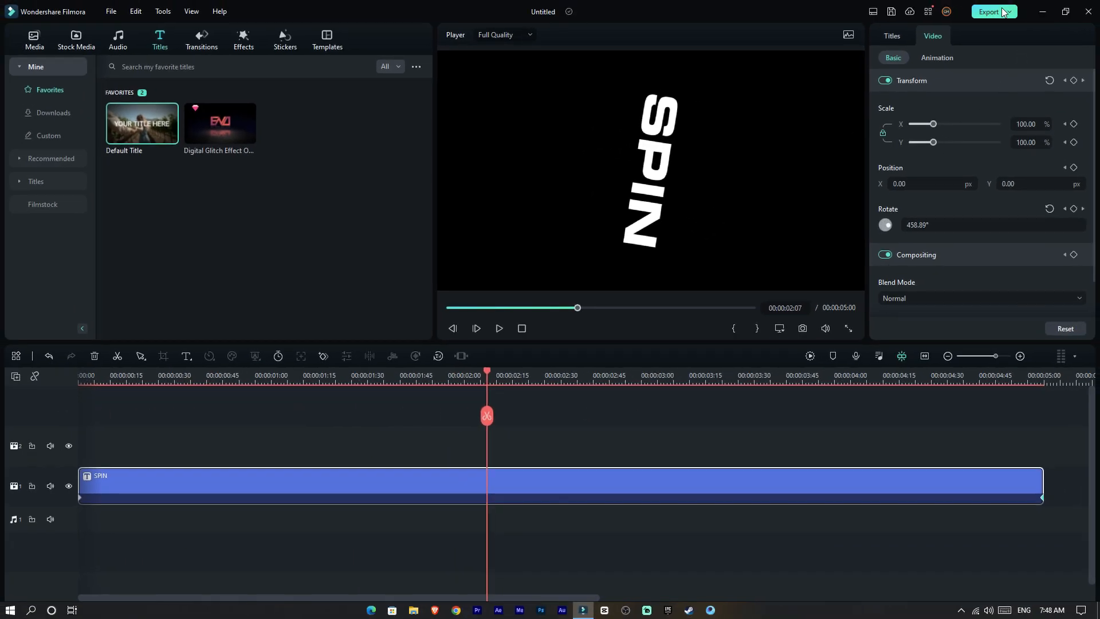
left_click(990, 11)
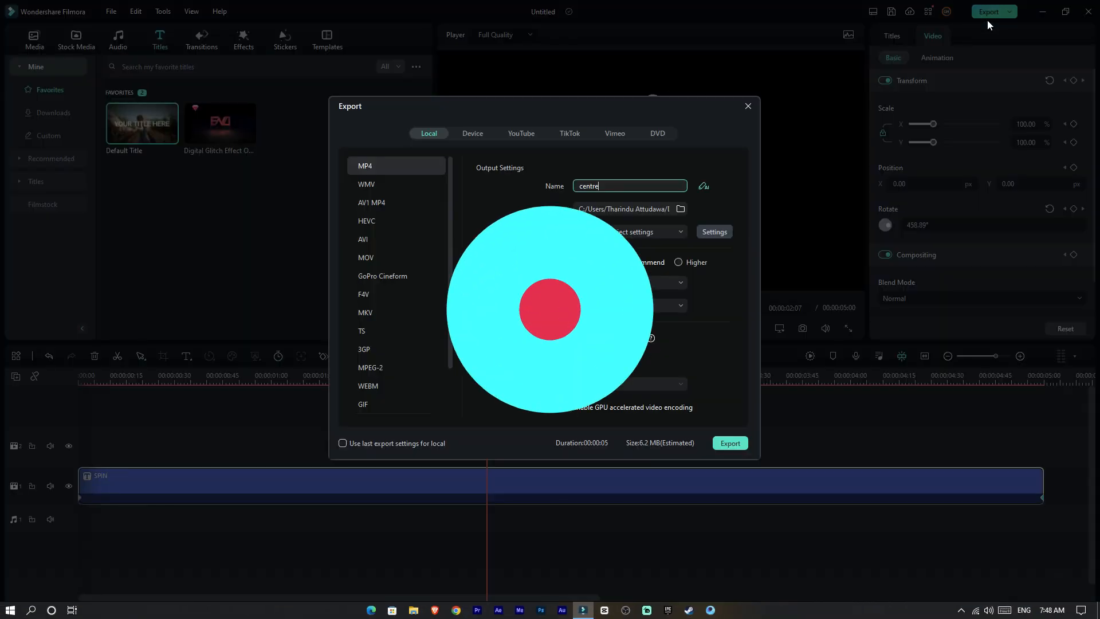
left_click(414, 610)
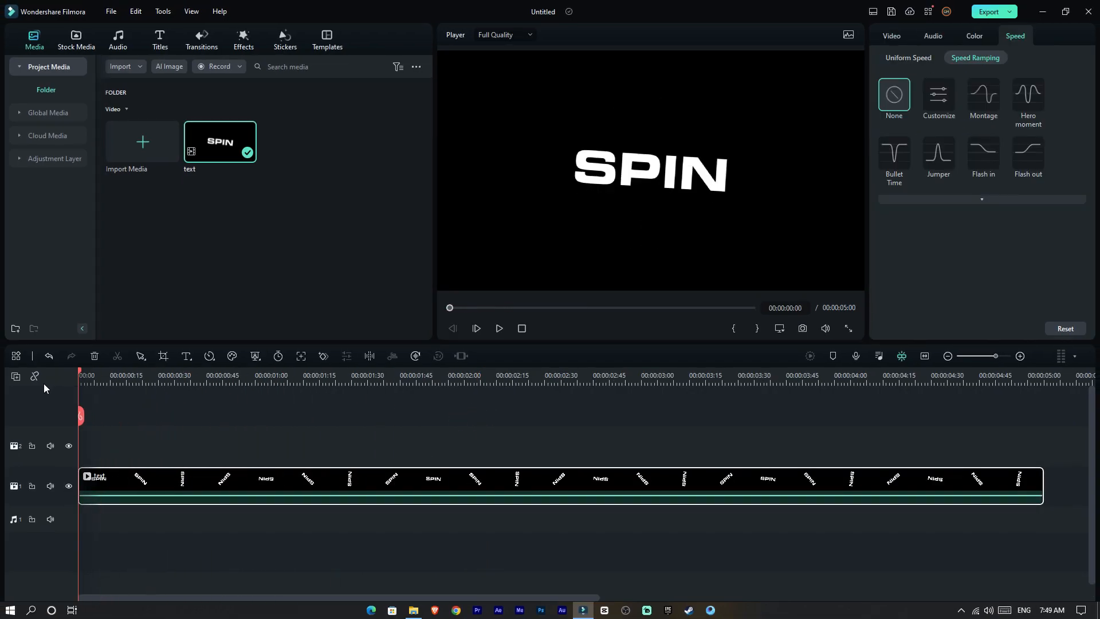
Step: Apply a Customize speed ramp to the rendered SPIN clip from the Speed Ramping panel
left_click(728, 375)
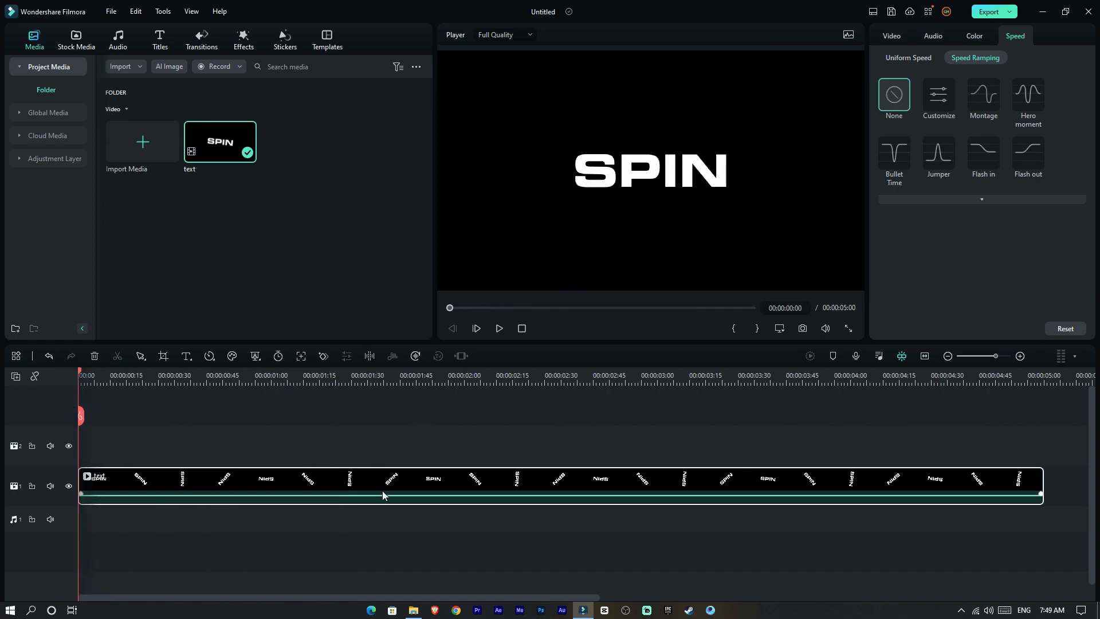
left_click(892, 35)
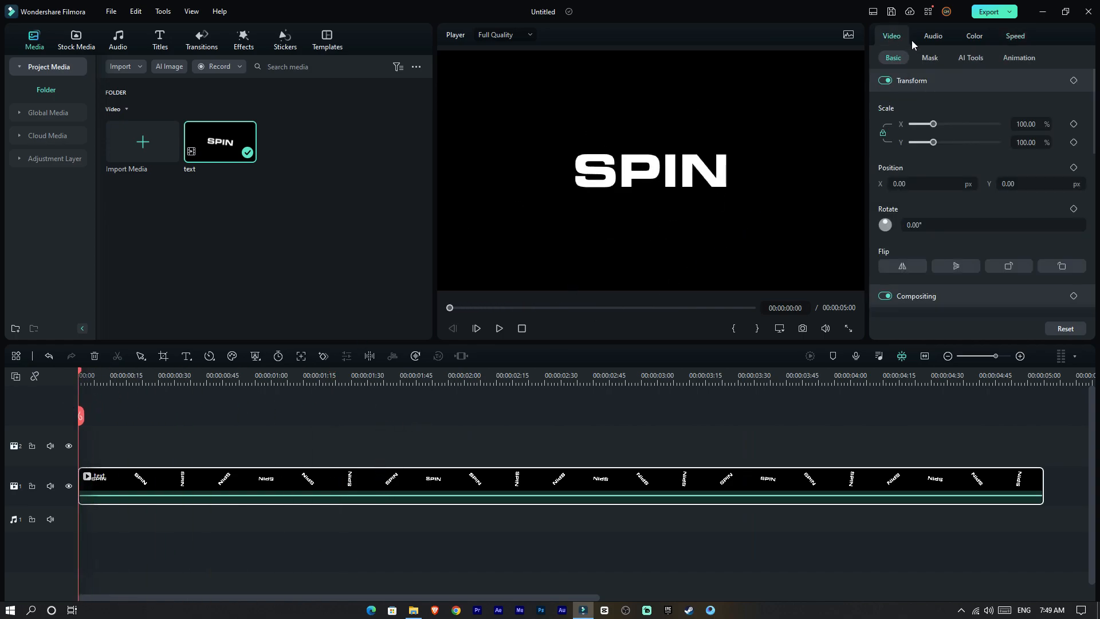
left_click(1015, 35)
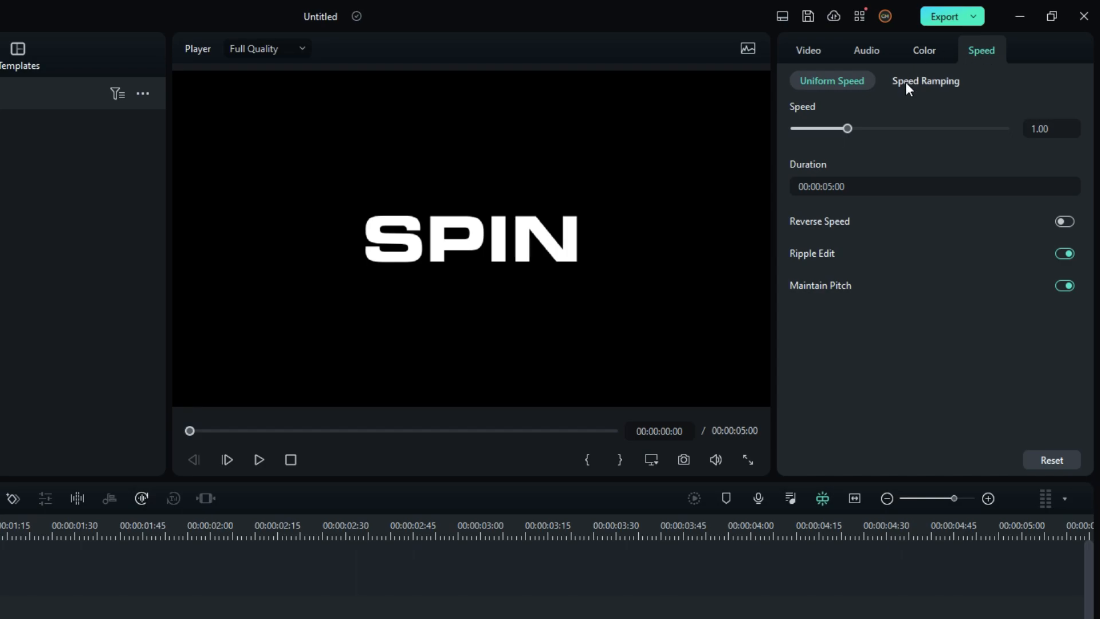
left_click(926, 80)
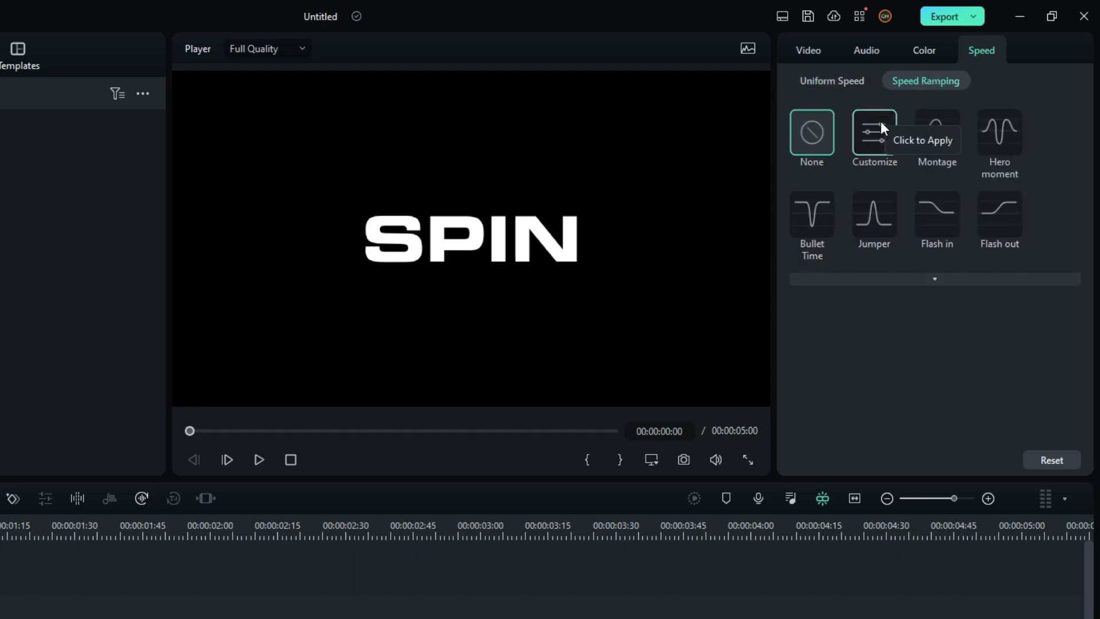
left_click(874, 133)
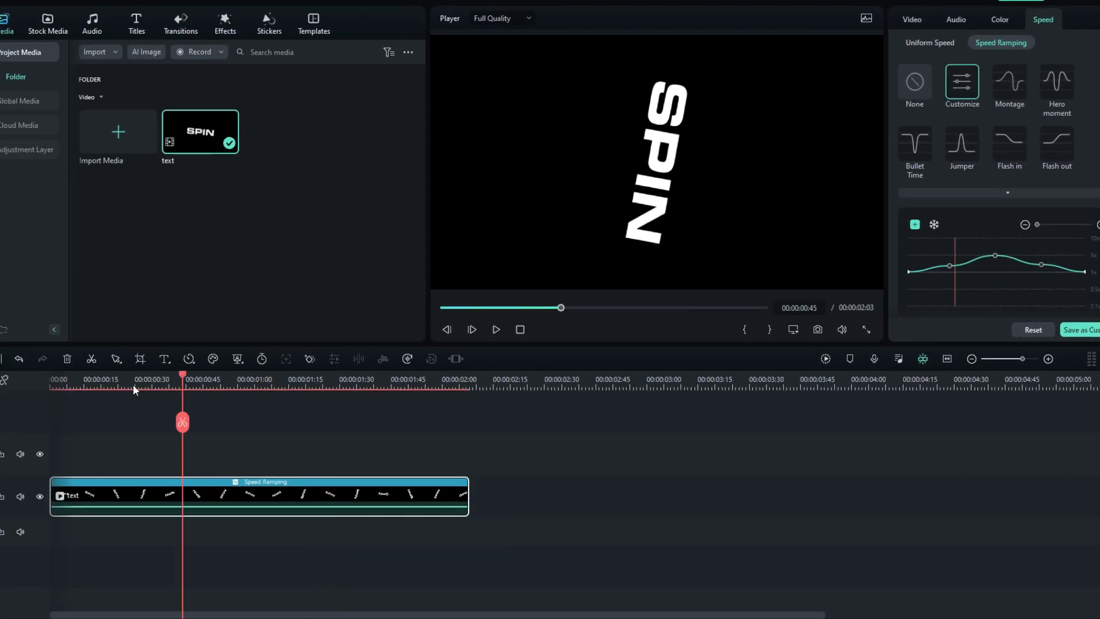
Step: Play back the shortened two-second SPIN clip and fit it in the timeline view
left_click(495, 328)
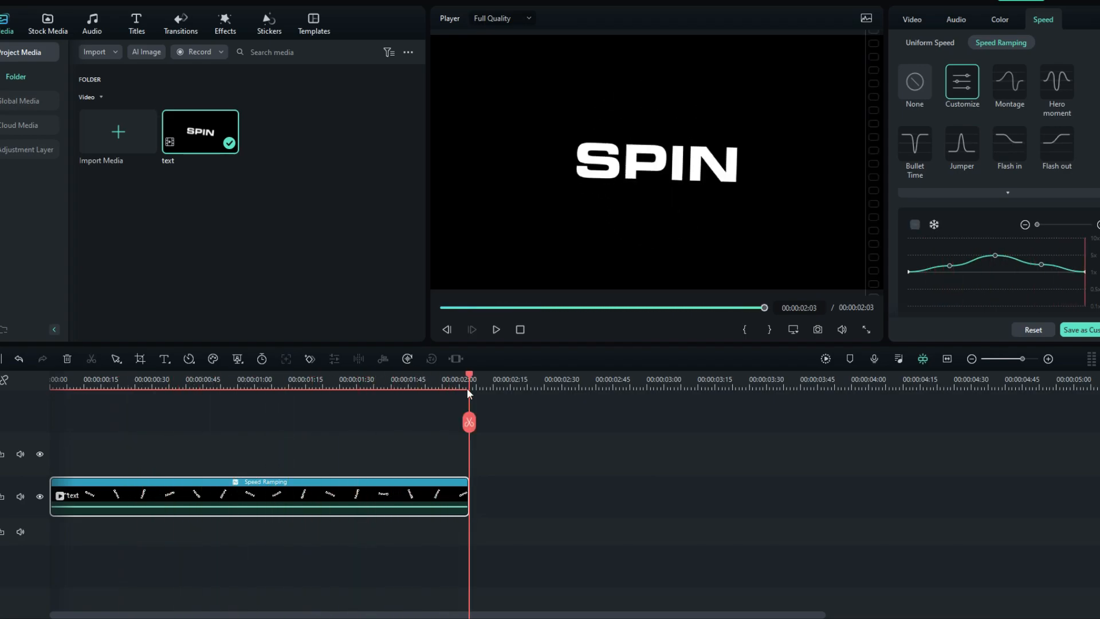
left_click(825, 359)
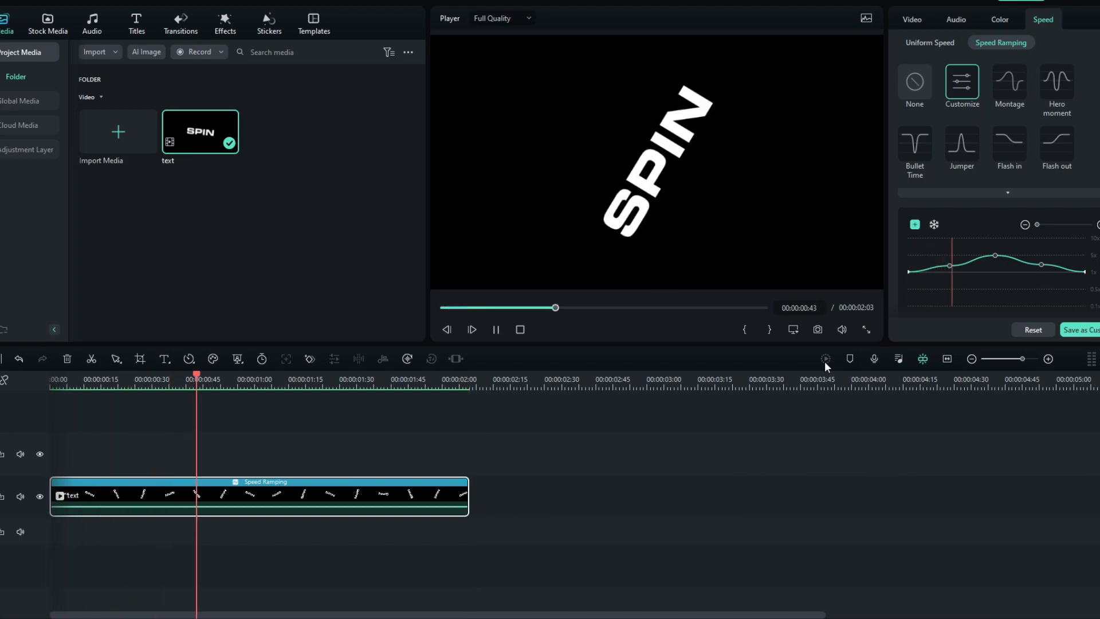
left_click(494, 329)
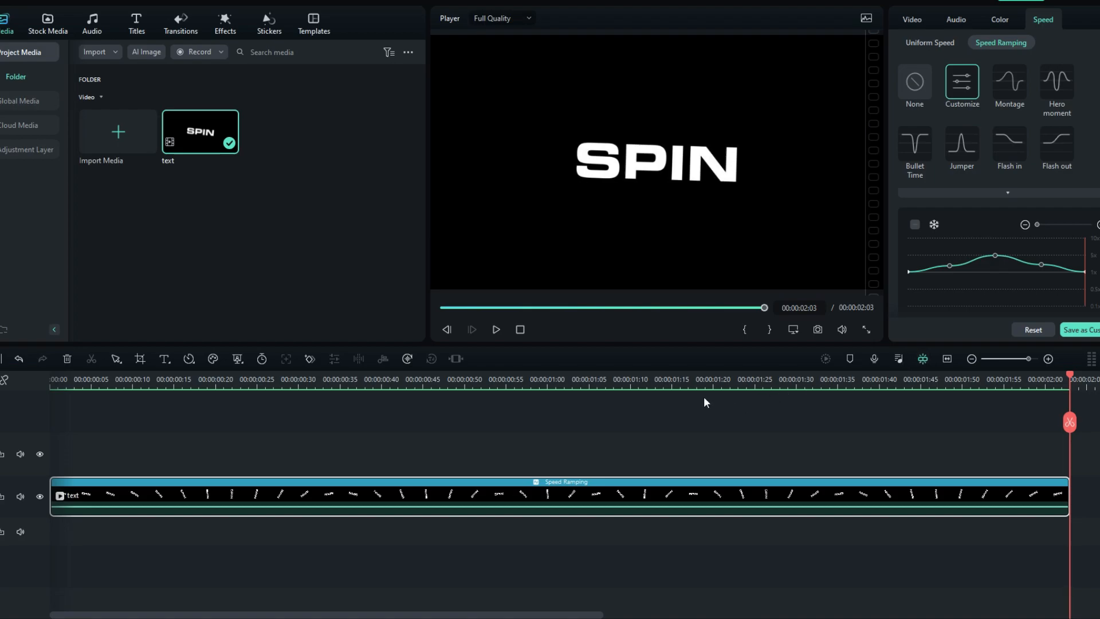
mouse_move(660, 139)
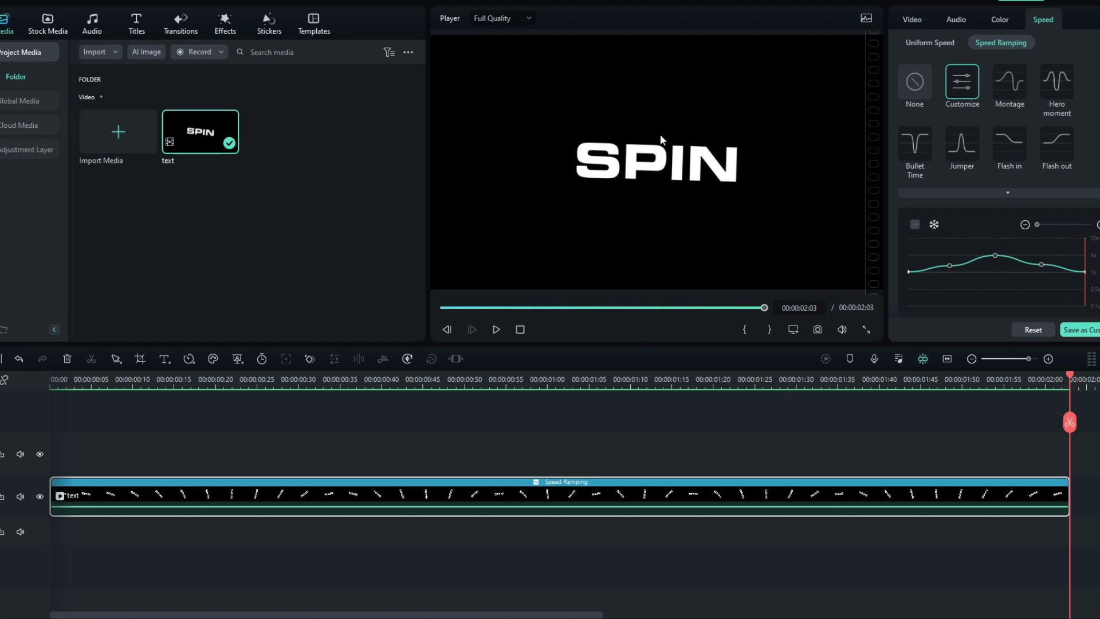
Step: Browse the Effects library for the Boris FX Stylize BCC Prism effect
left_click(911, 20)
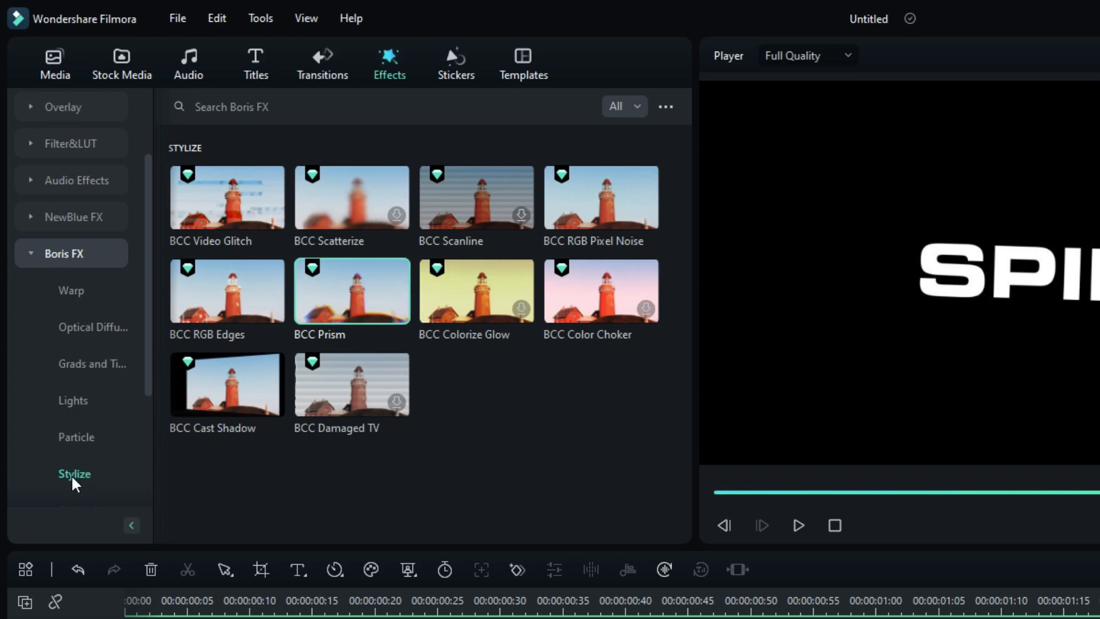
mouse_move(330, 305)
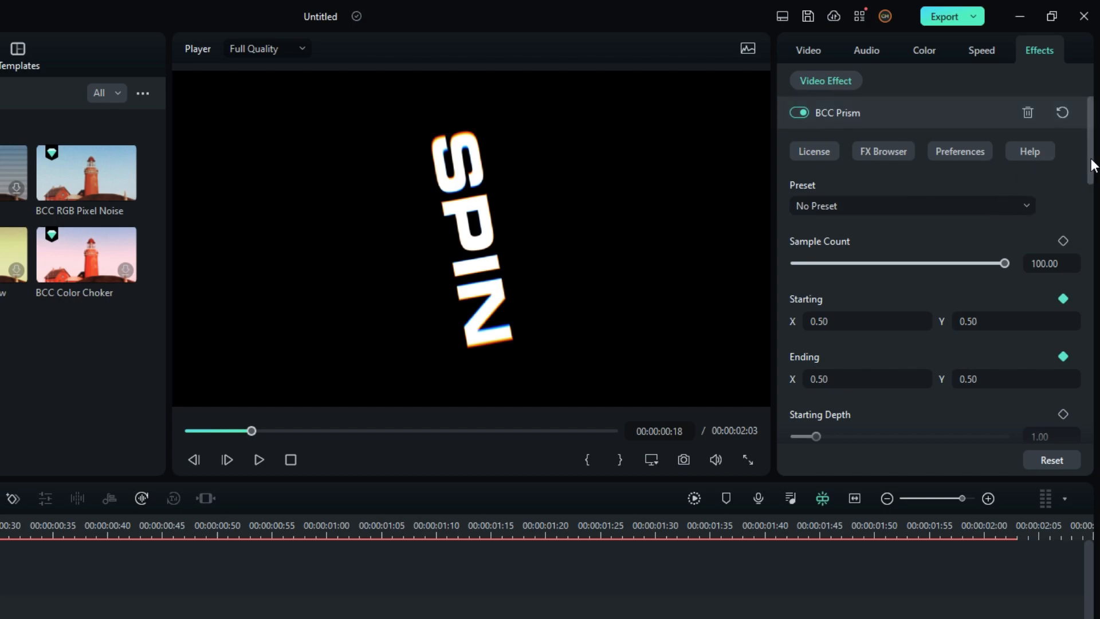
Step: Keyframe the BCC Prism Starting Angle to 251 partway through the SPIN clip
scroll("down", 3)
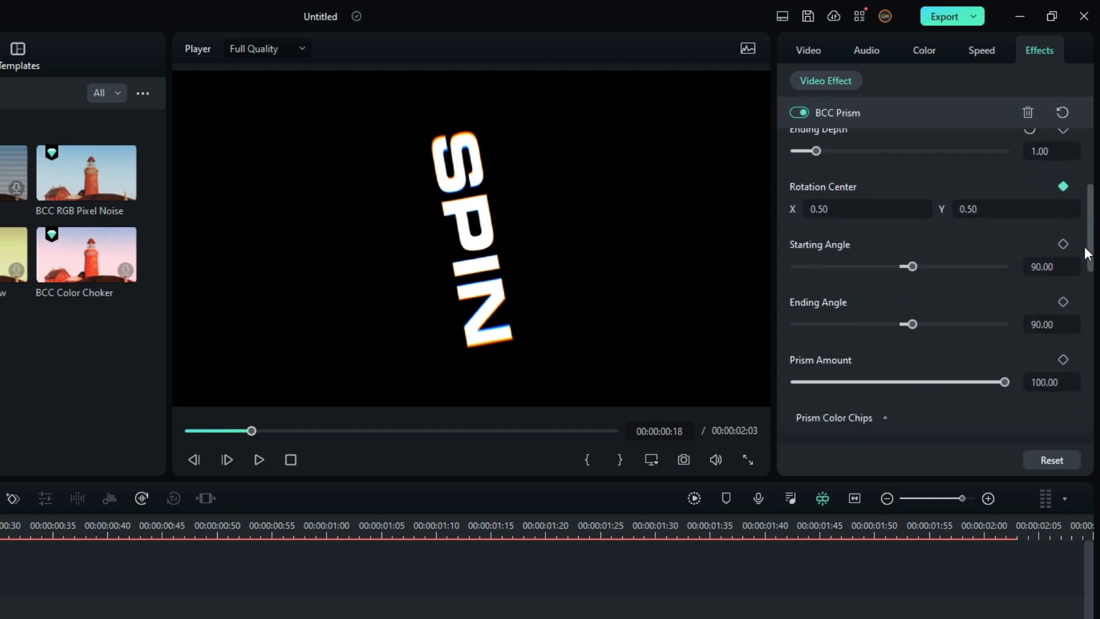
scroll("down", 3)
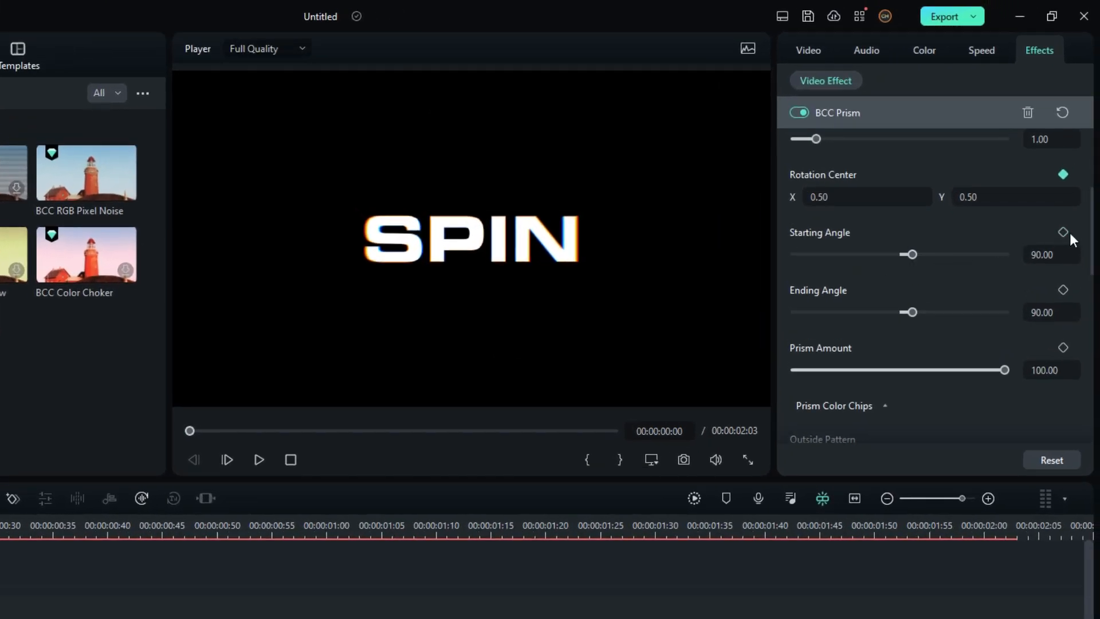
left_click(1062, 290)
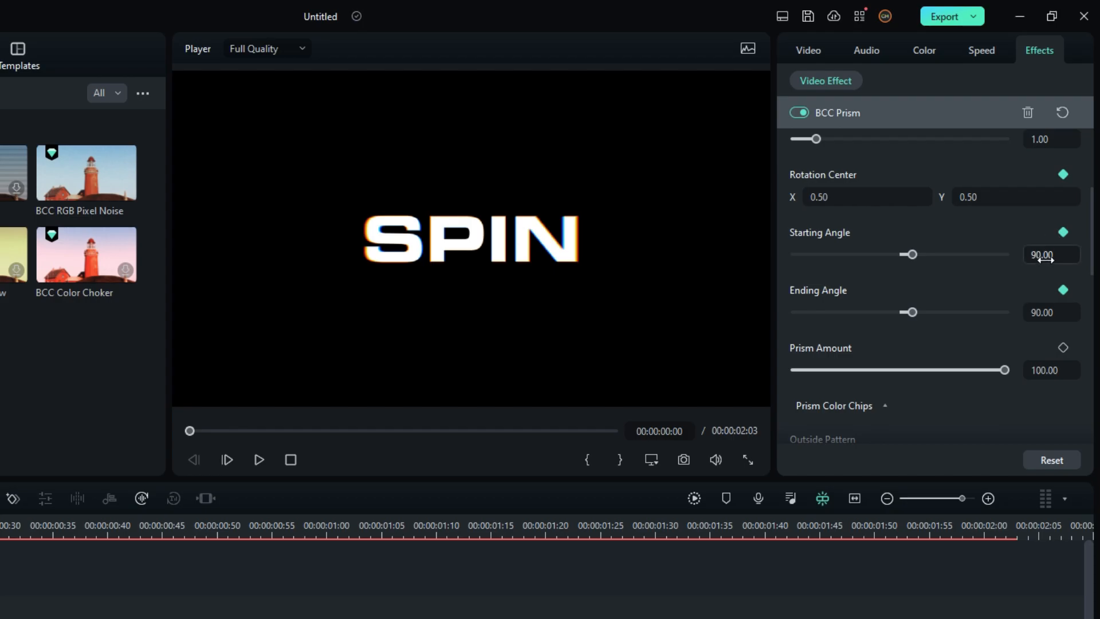
mouse_move(820, 398)
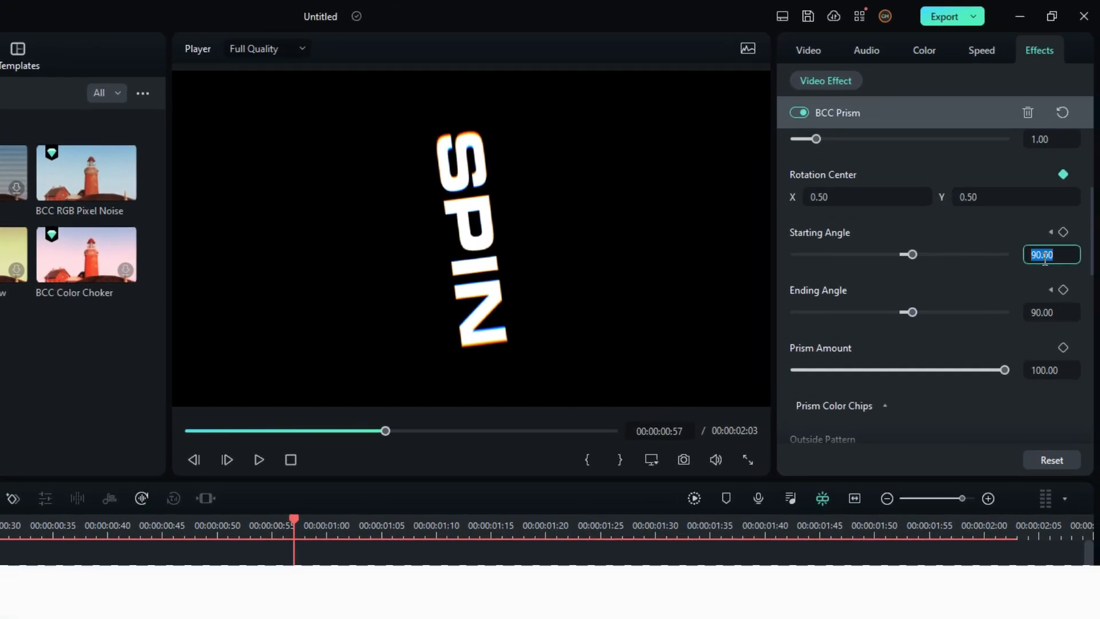
type("251")
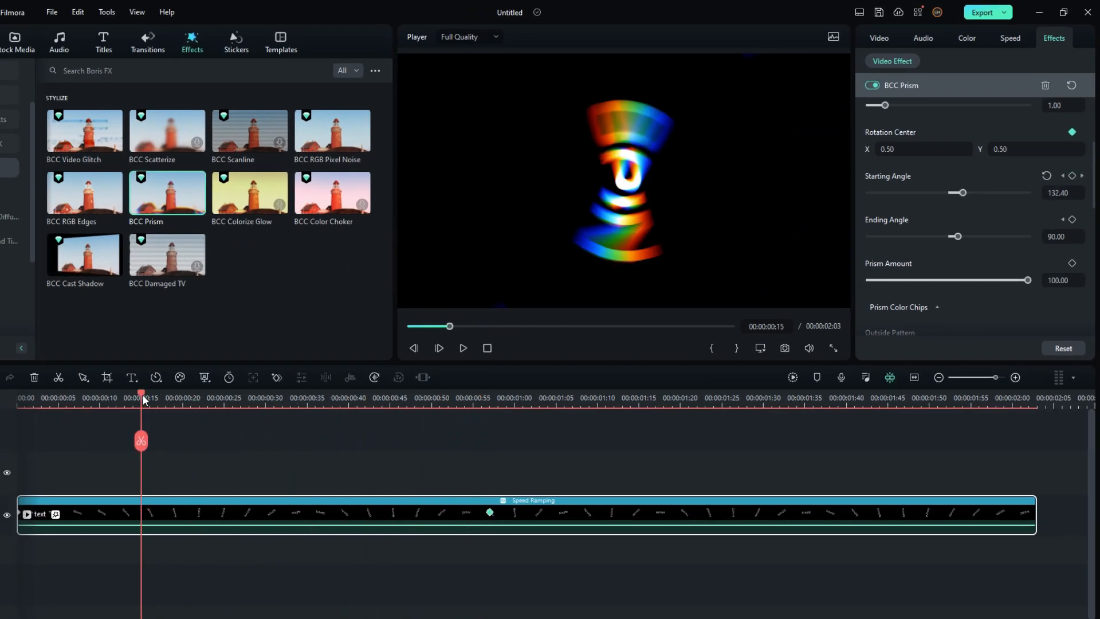
left_click(462, 348)
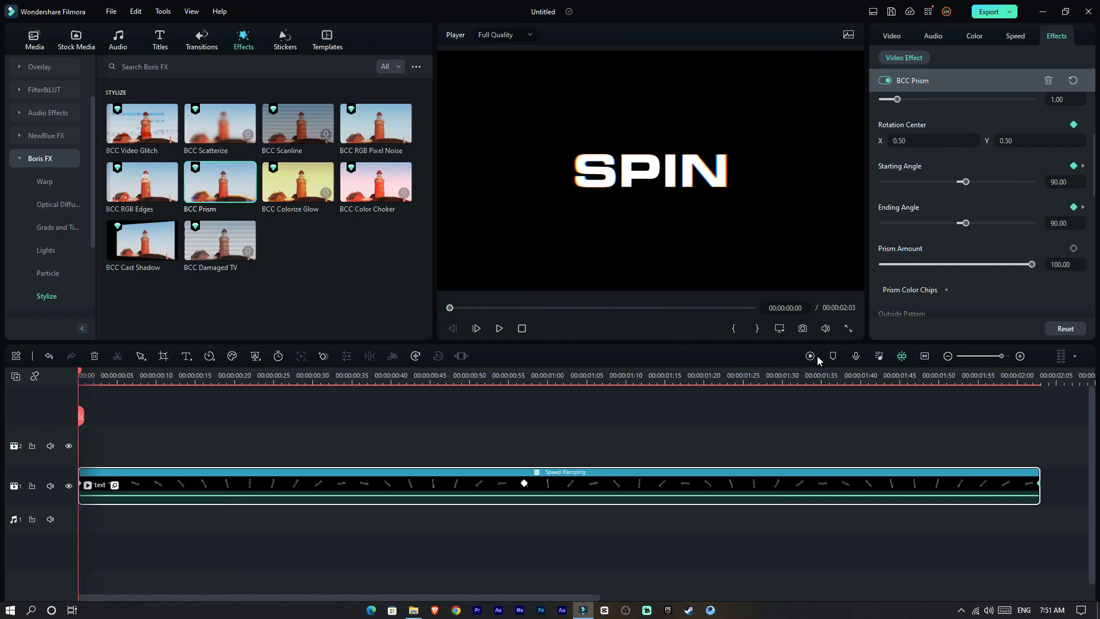
Step: Play back the prism spin animation with the Reflect outside pattern
left_click(498, 328)
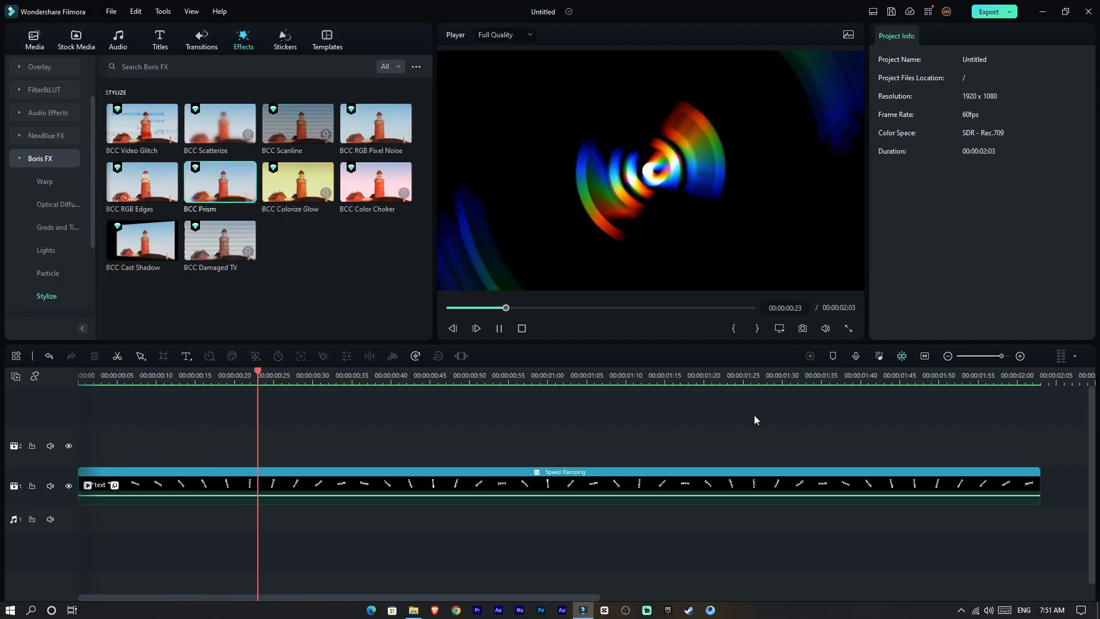
left_click(476, 327)
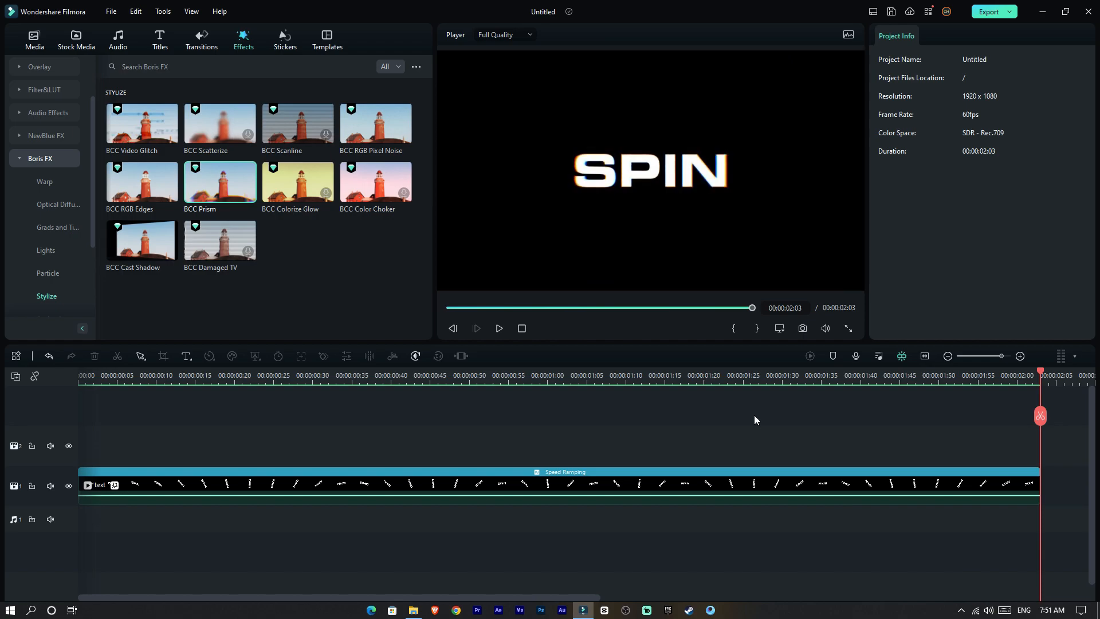
left_click(498, 327)
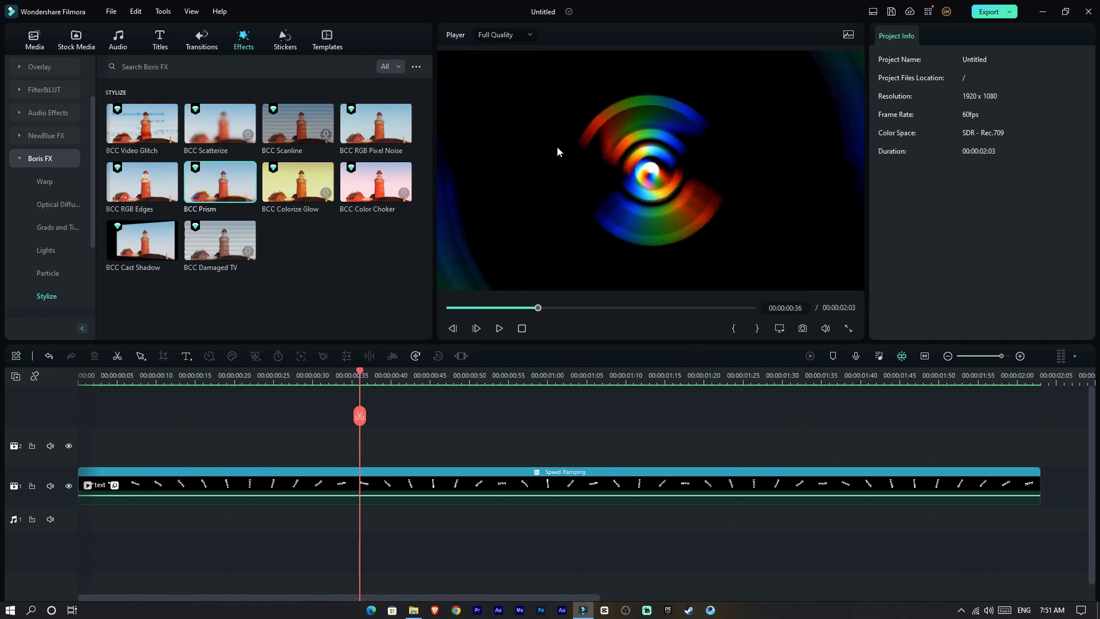
mouse_move(753, 325)
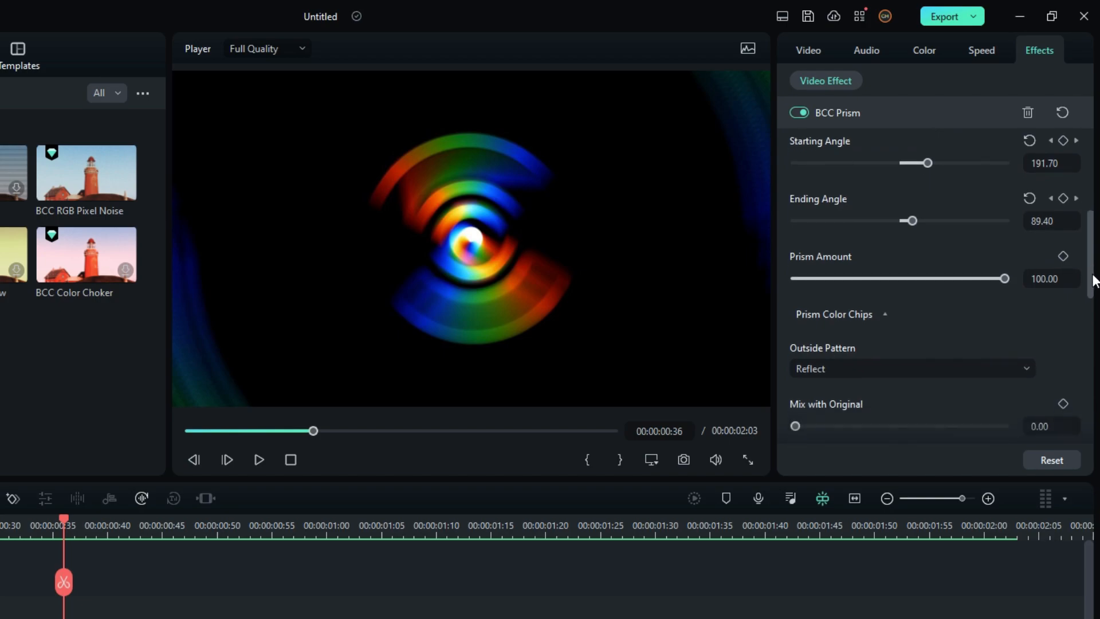
Step: Set the prism Outside Pattern to No and preview the SPIN animation again
scroll("down", 3)
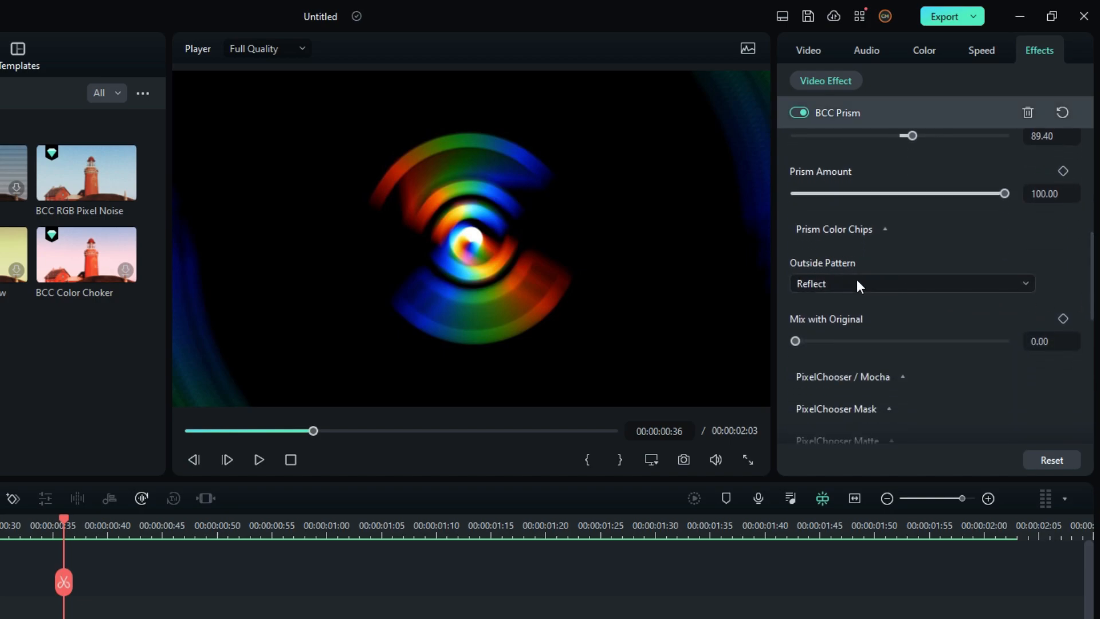
left_click(910, 283)
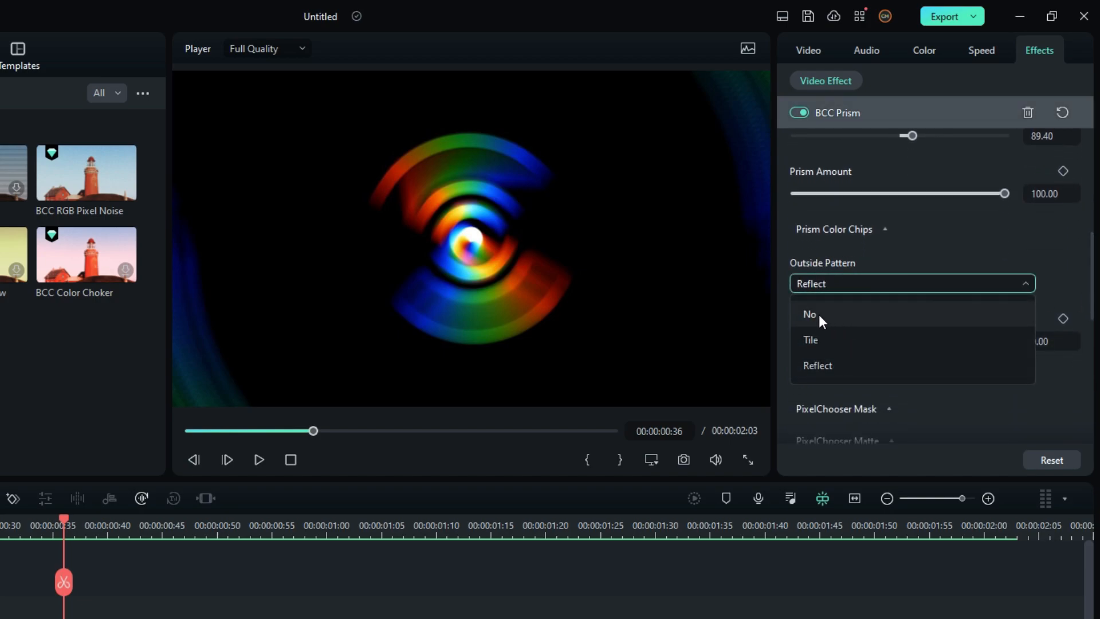
left_click(810, 314)
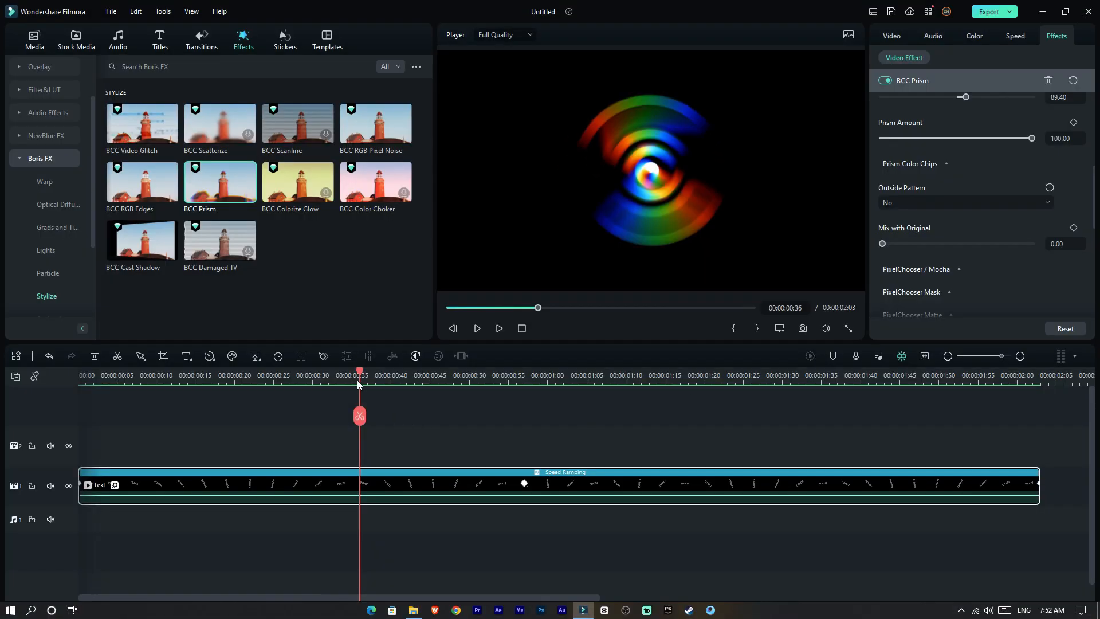
left_click(498, 328)
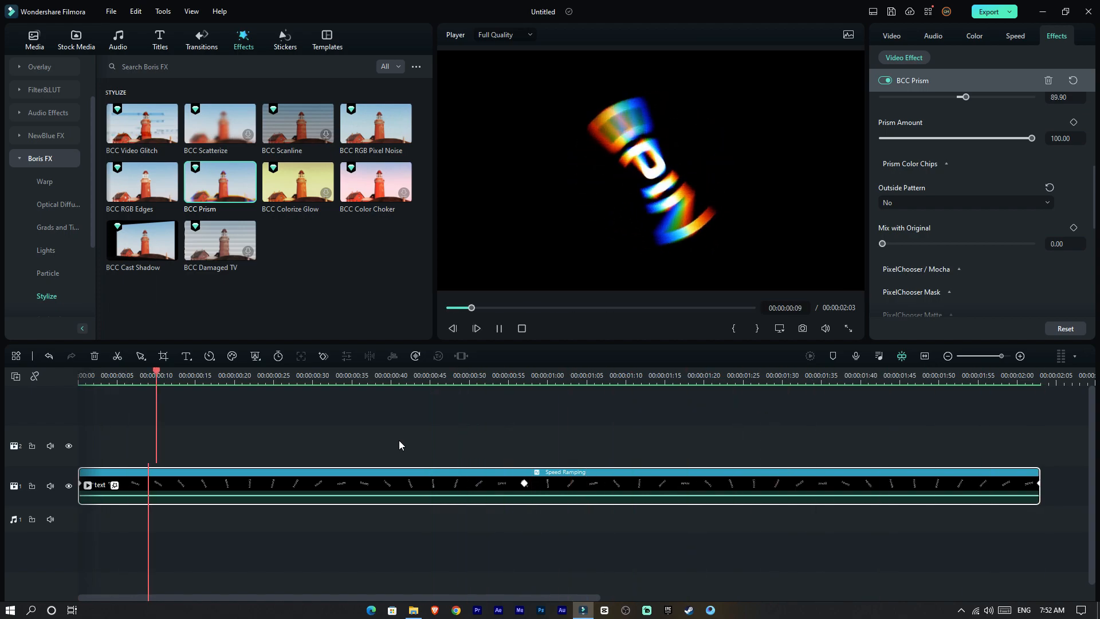
left_click(475, 329)
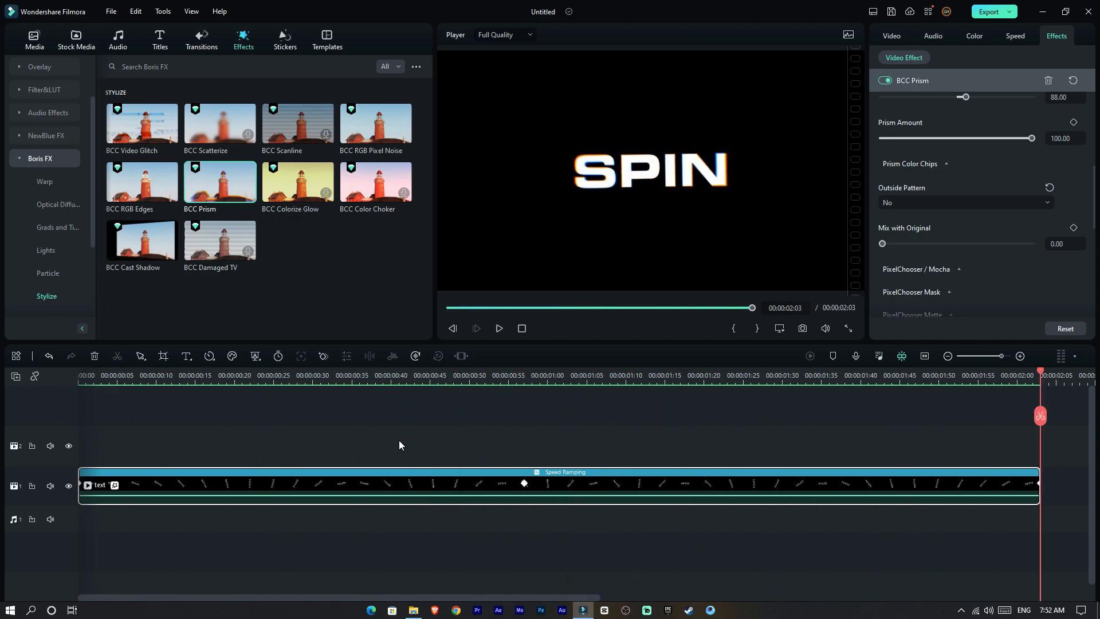
left_click(499, 328)
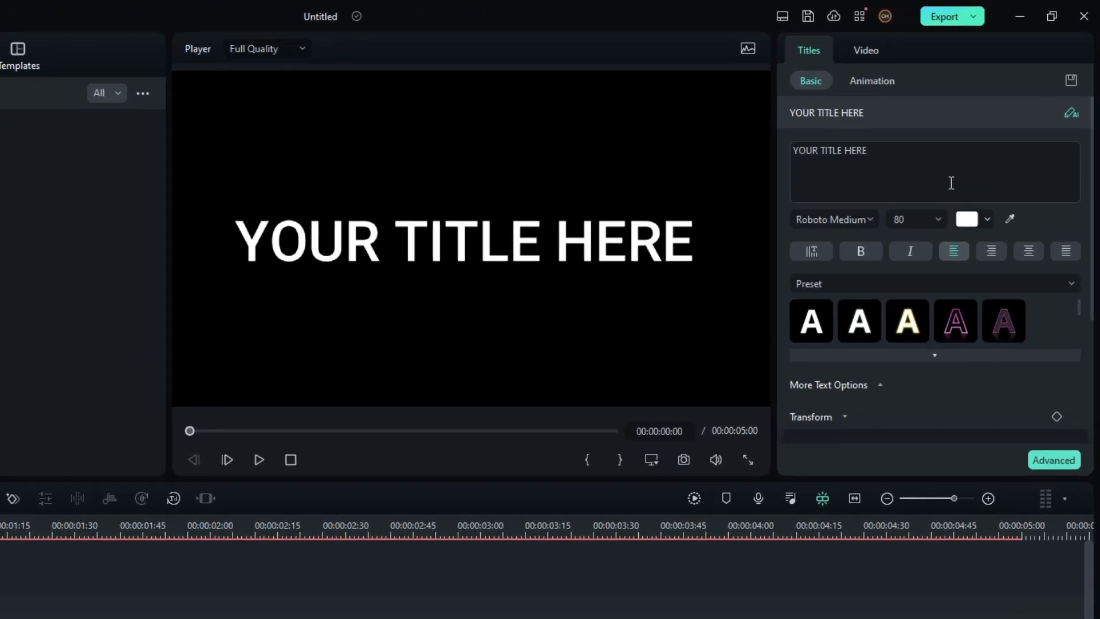
Step: Edit the new Default Title's text to read DRIP
left_click(829, 218)
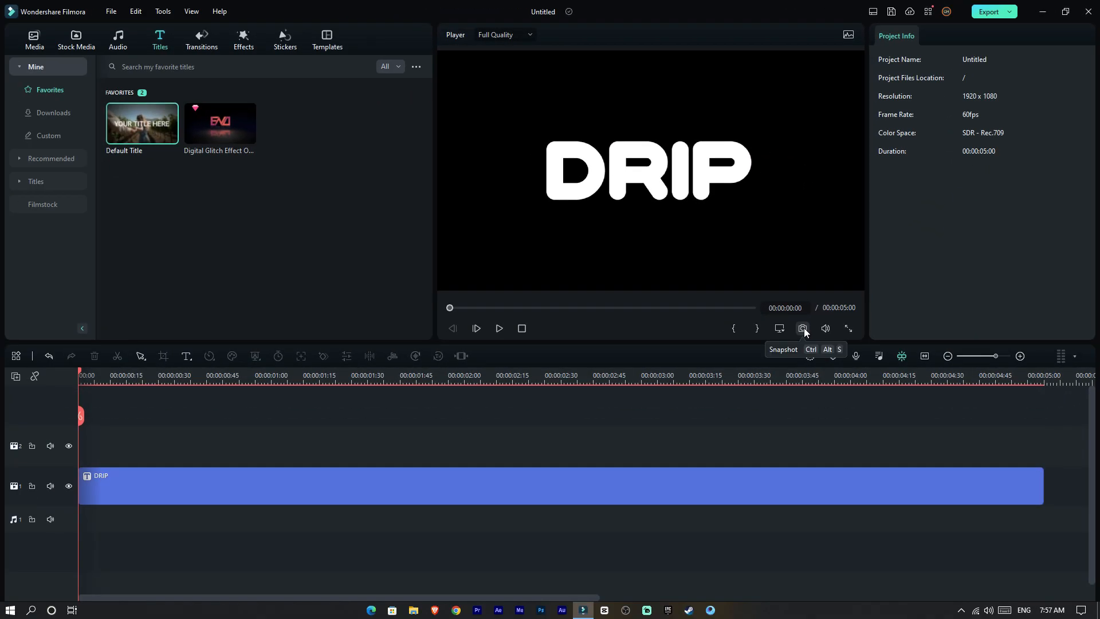
mouse_move(34, 38)
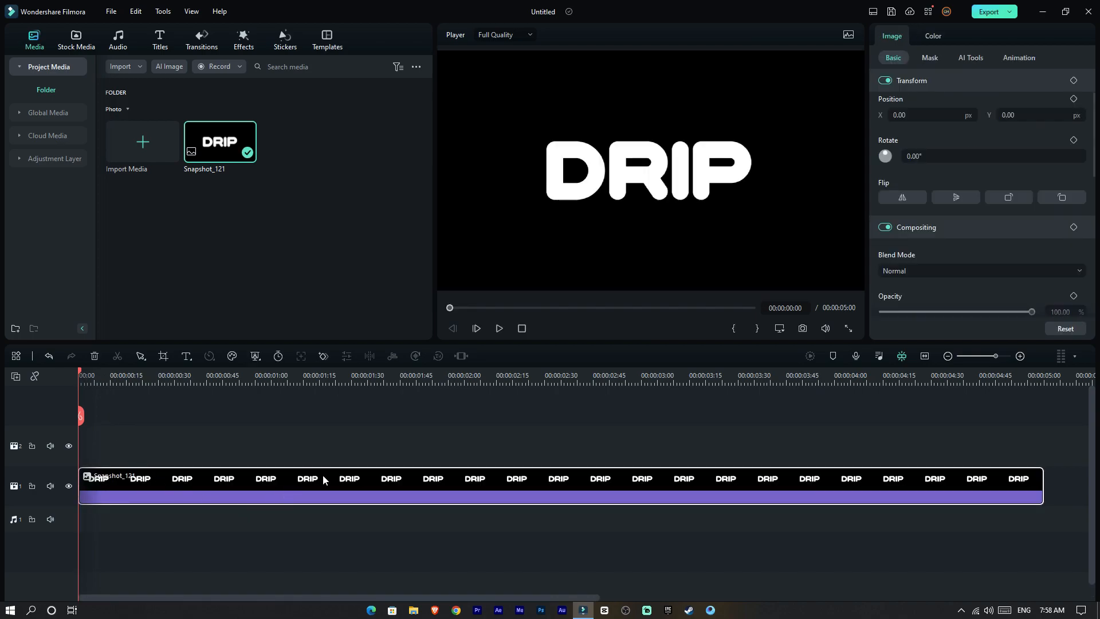
mouse_move(616, 160)
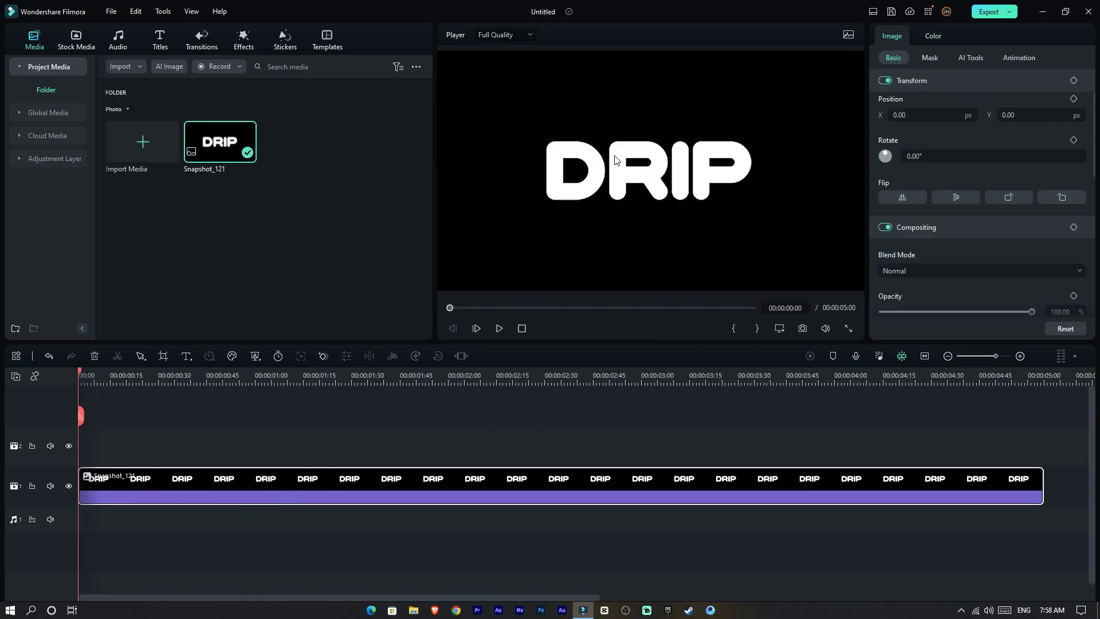
mouse_move(206, 143)
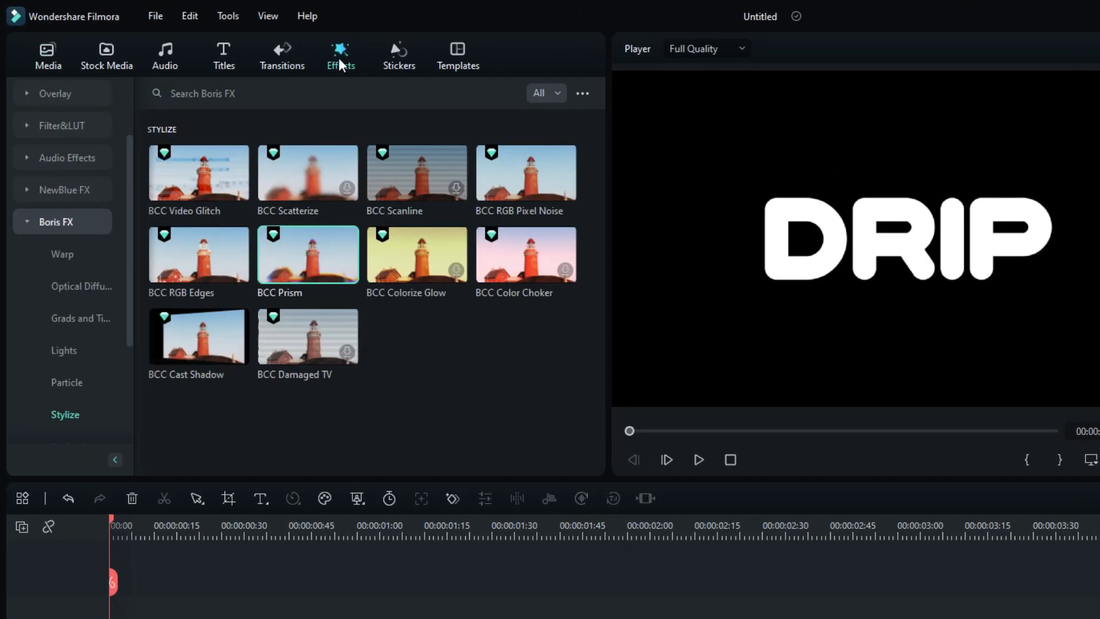
mouse_move(60, 419)
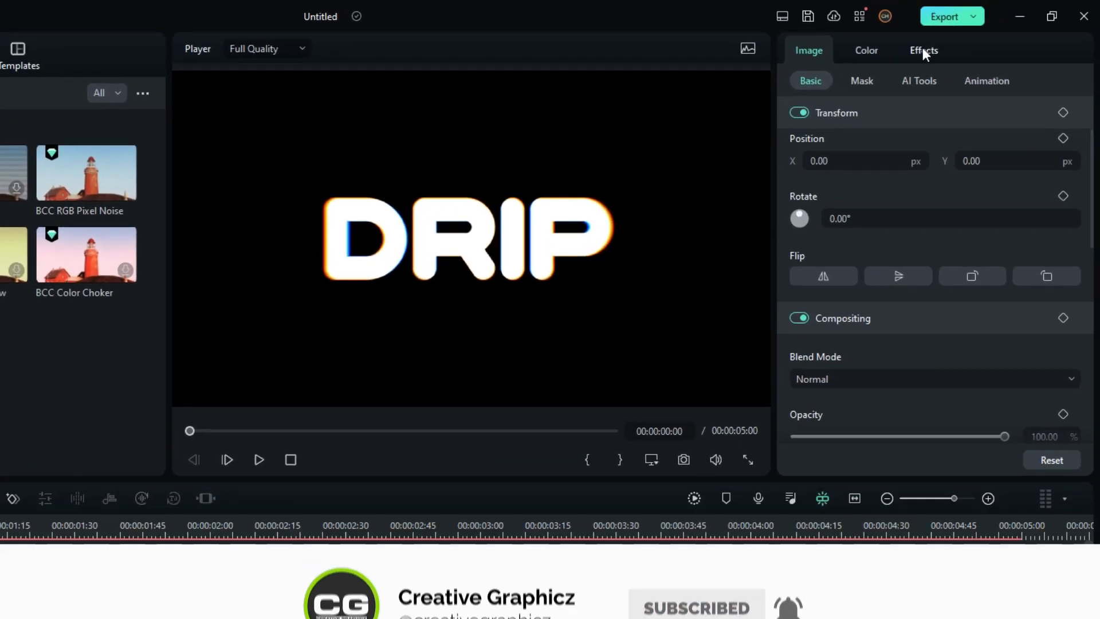
Step: Show the BCC Prism settings applied to the DRIP snapshot clip
left_click(923, 49)
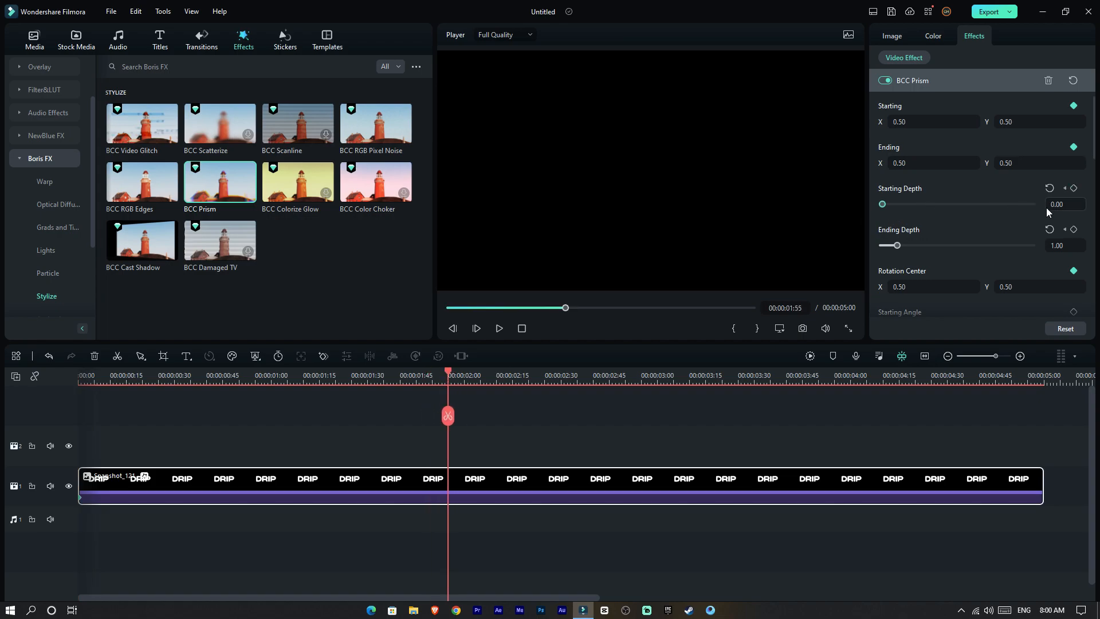
Step: Keyframe the BCC Prism Starting Depth on the DRIP snapshot and preview it
triple_click(1055, 204)
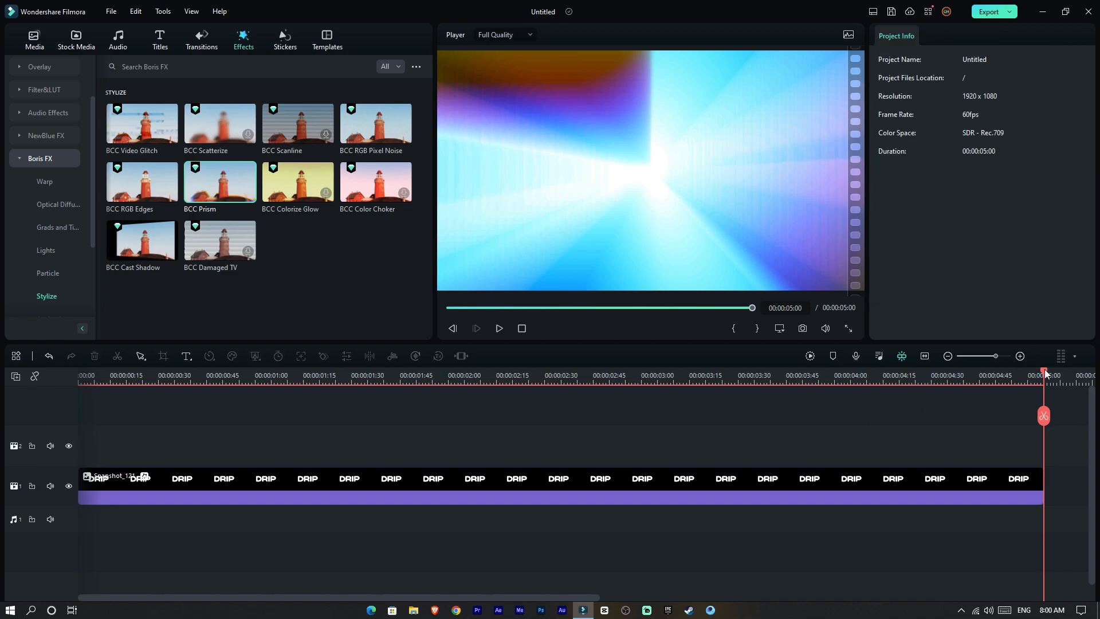
left_click(474, 327)
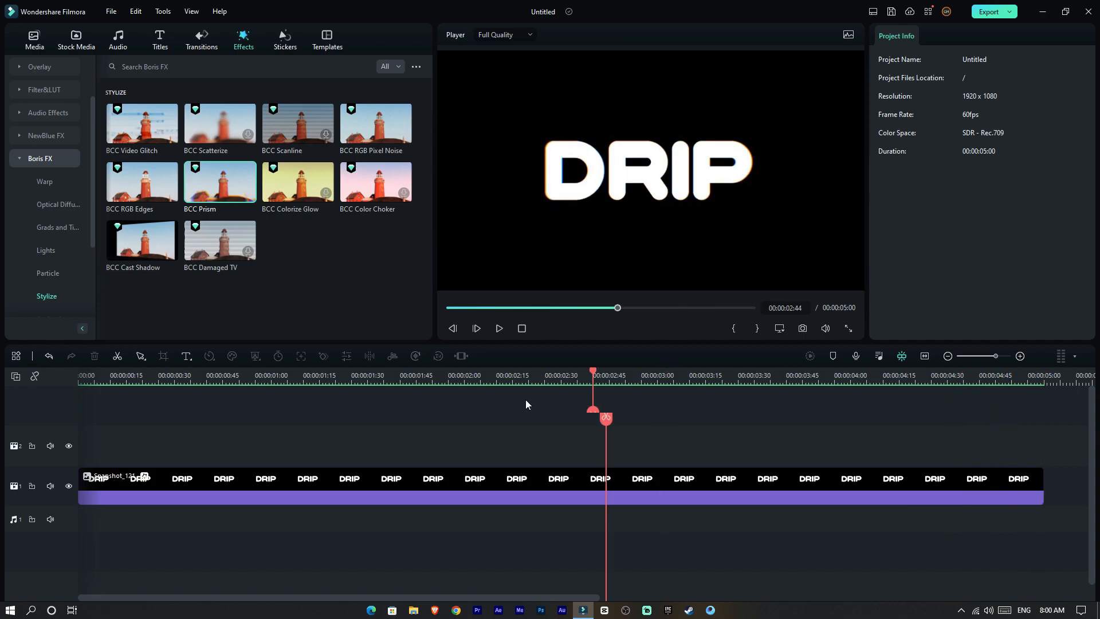
Step: Export the DRIP prism animation as a video for the timeline
left_click(989, 12)
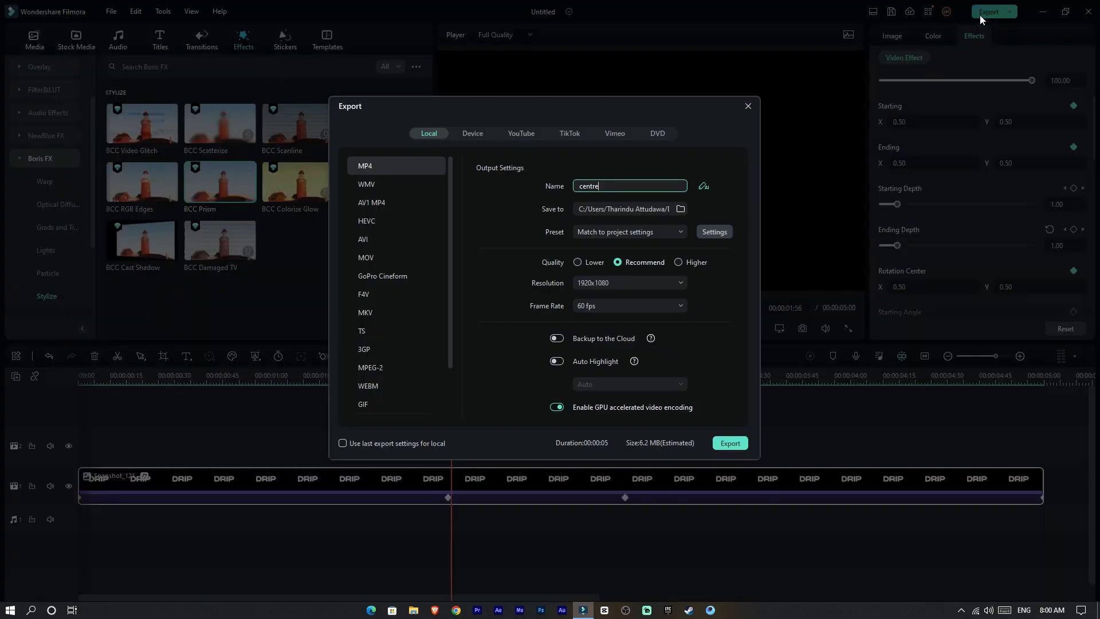
left_click(748, 106)
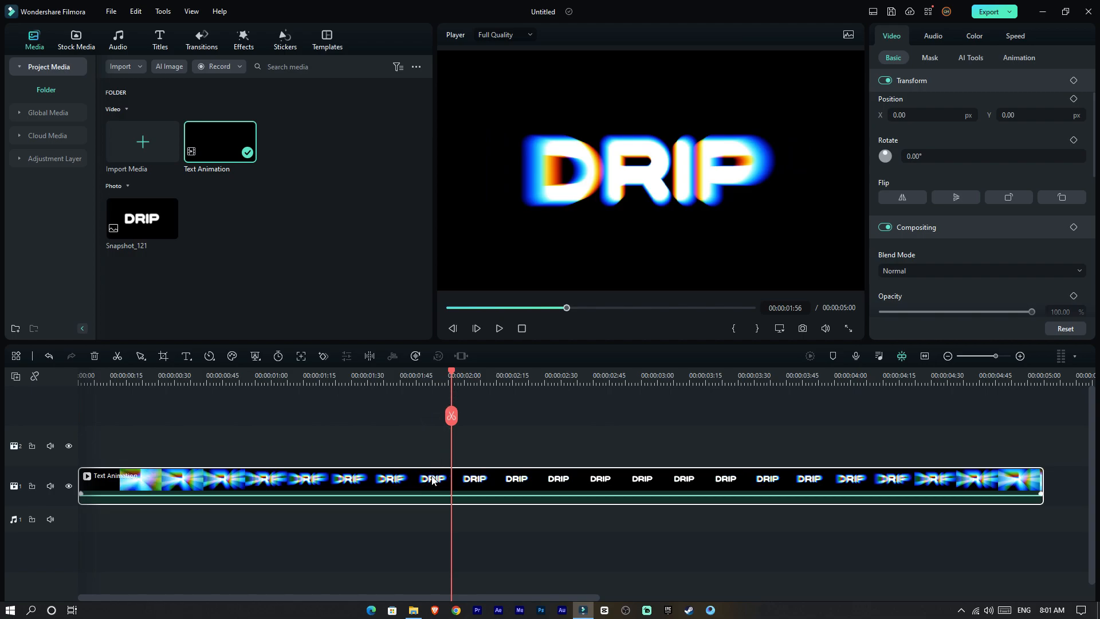
Step: Apply a Customize speed ramp to the DRIP Text Animation clip, shortening it to 00:00:02:20
left_click(1014, 36)
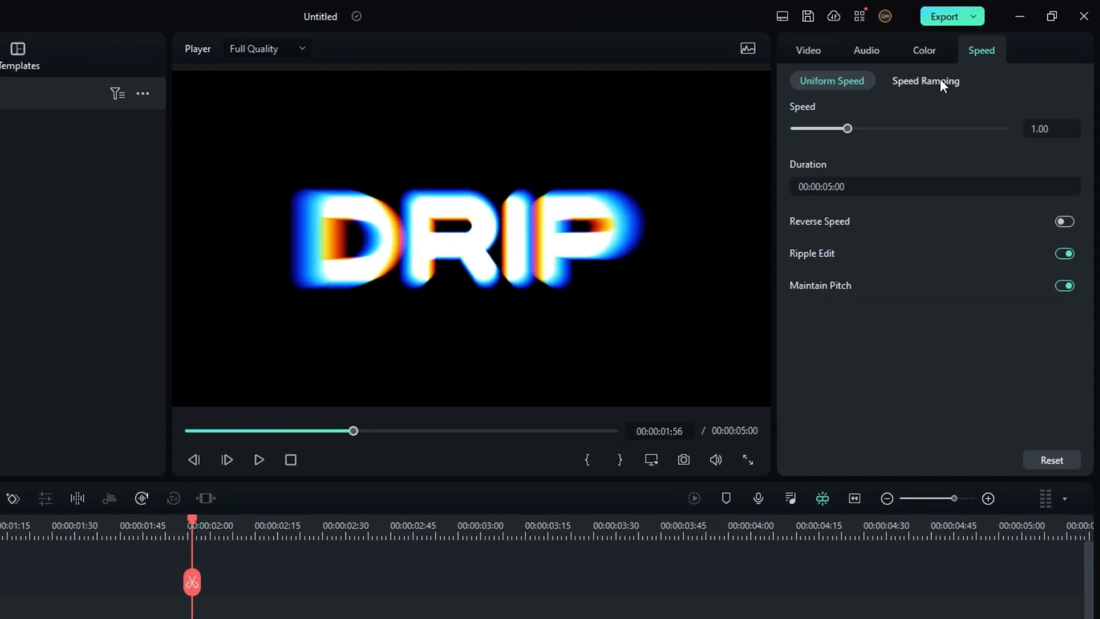
left_click(924, 80)
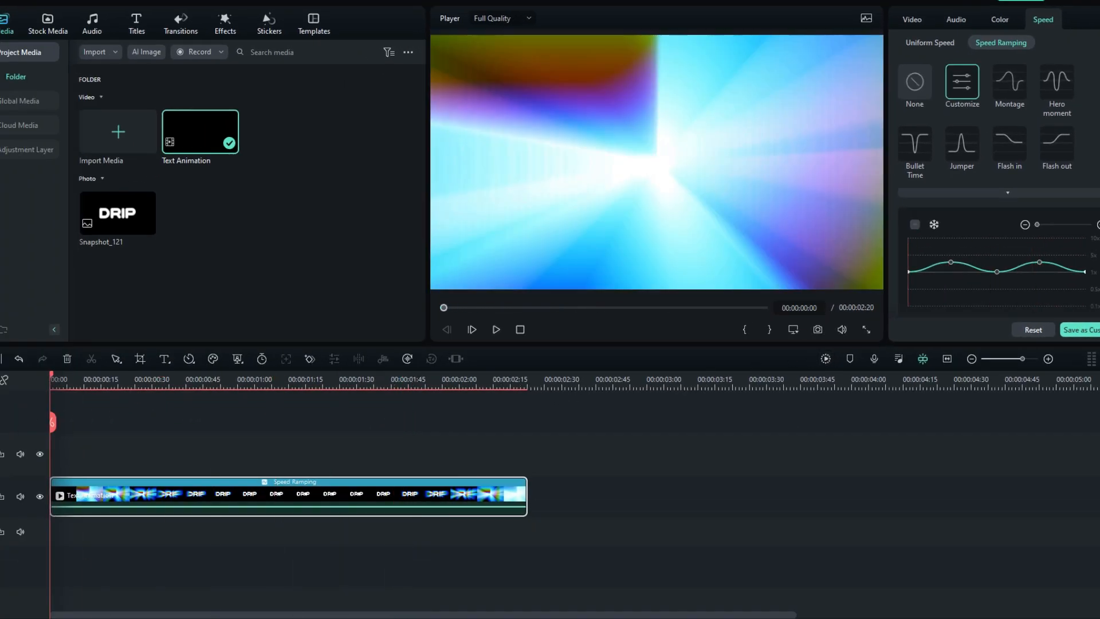
left_click(495, 329)
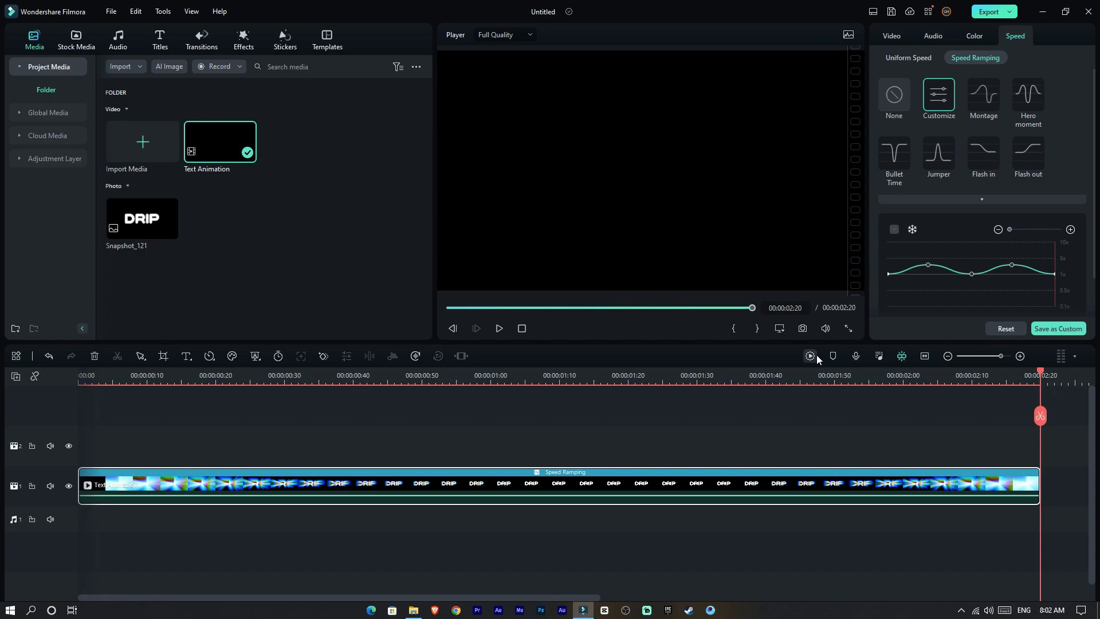
Step: Preview the speed-ramped animation with repeated playback from the start
left_click(498, 328)
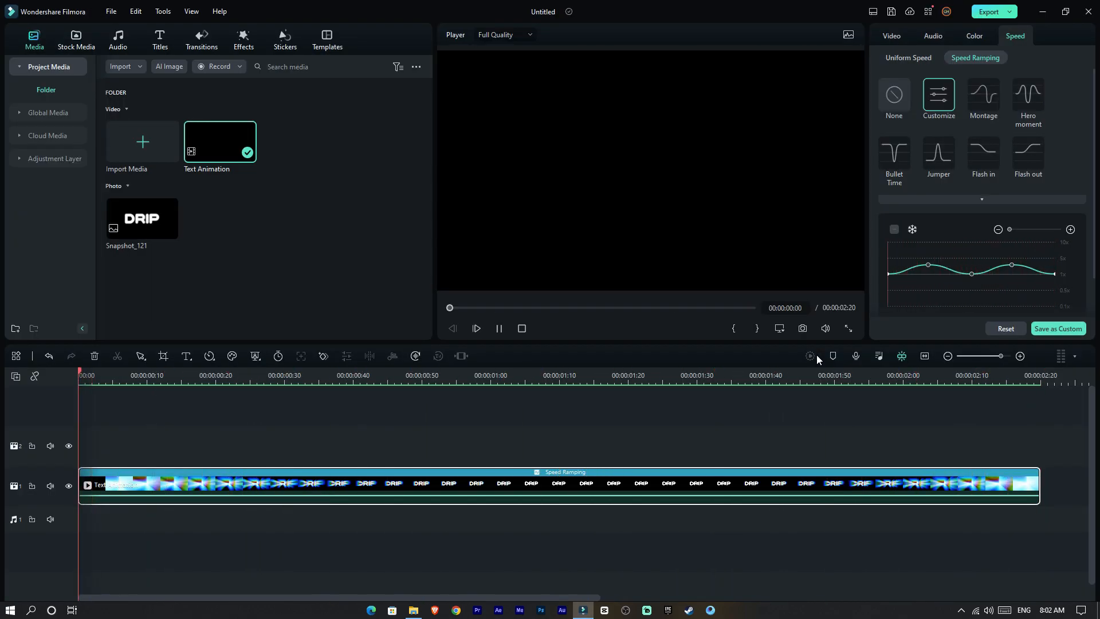
left_click(476, 329)
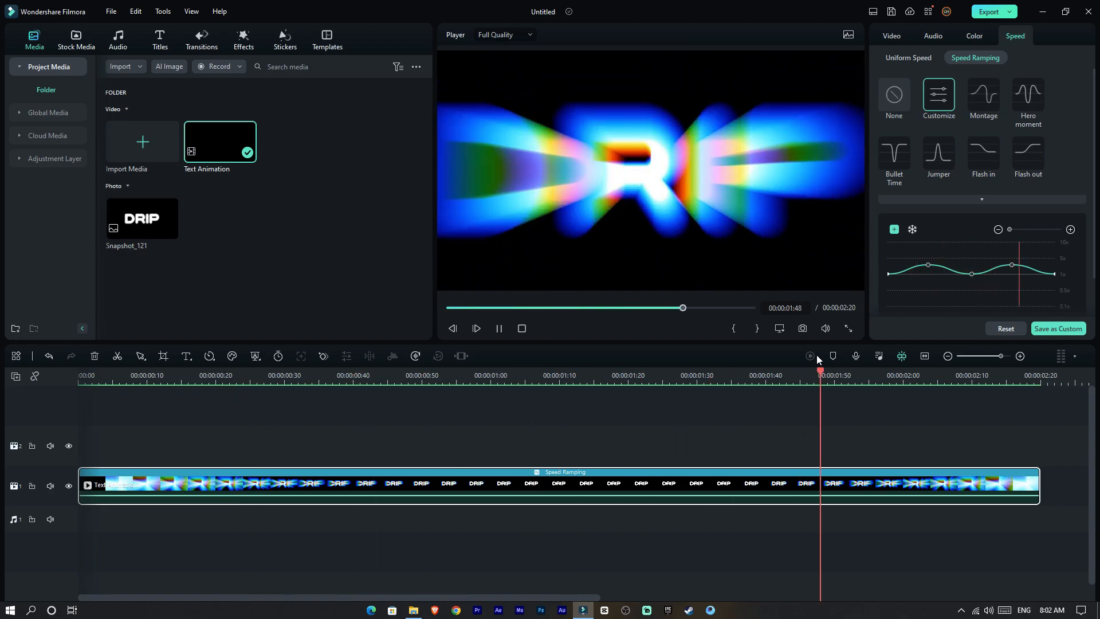
left_click(324, 375)
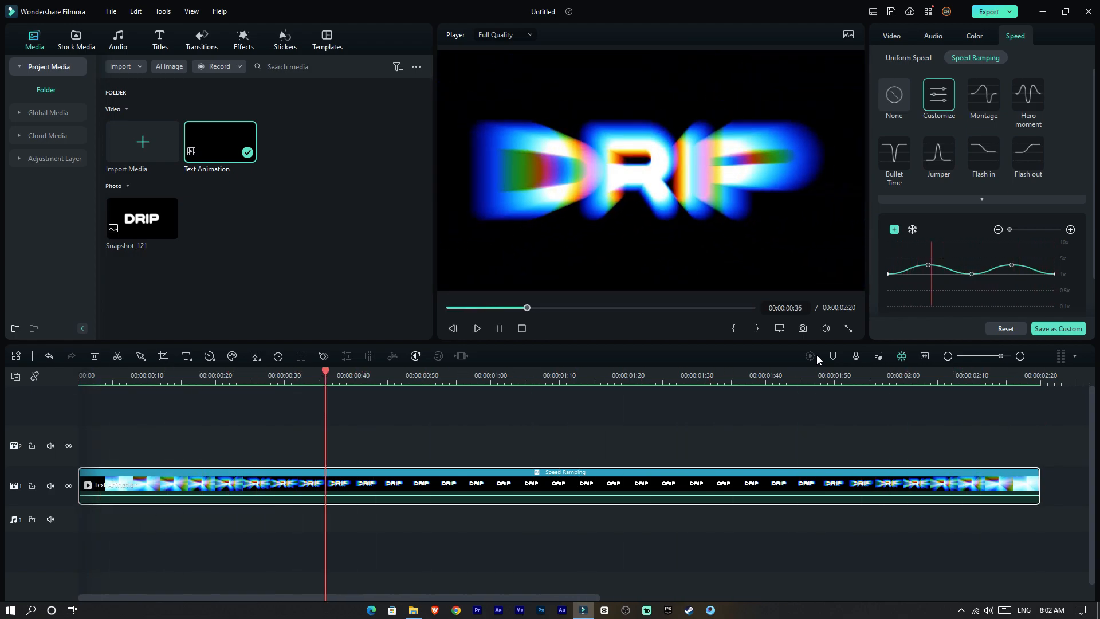
left_click(475, 328)
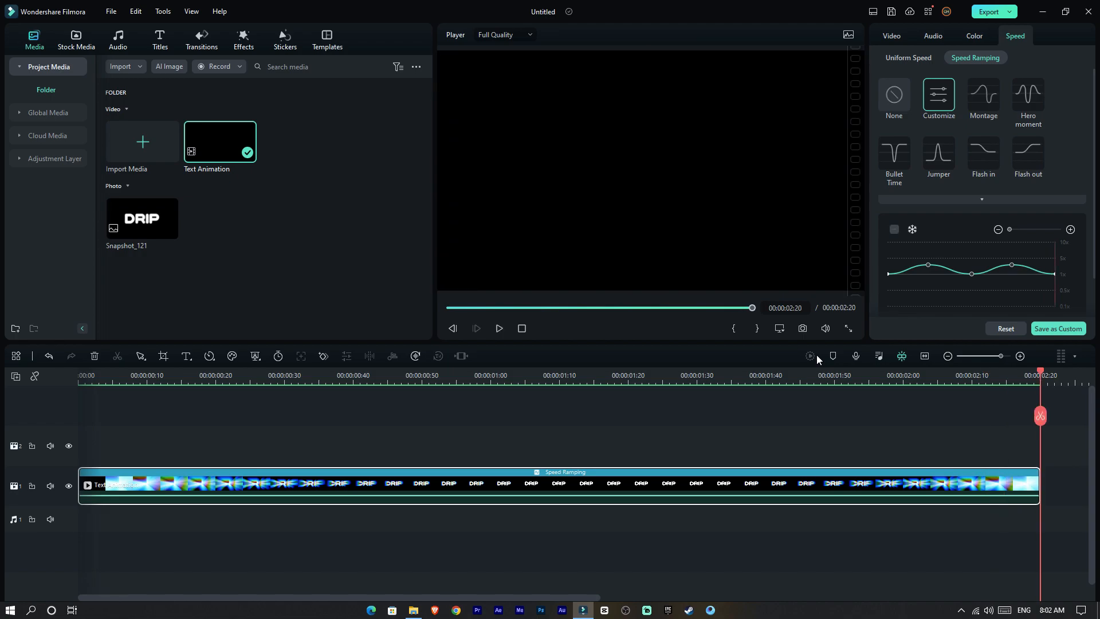
left_click(498, 329)
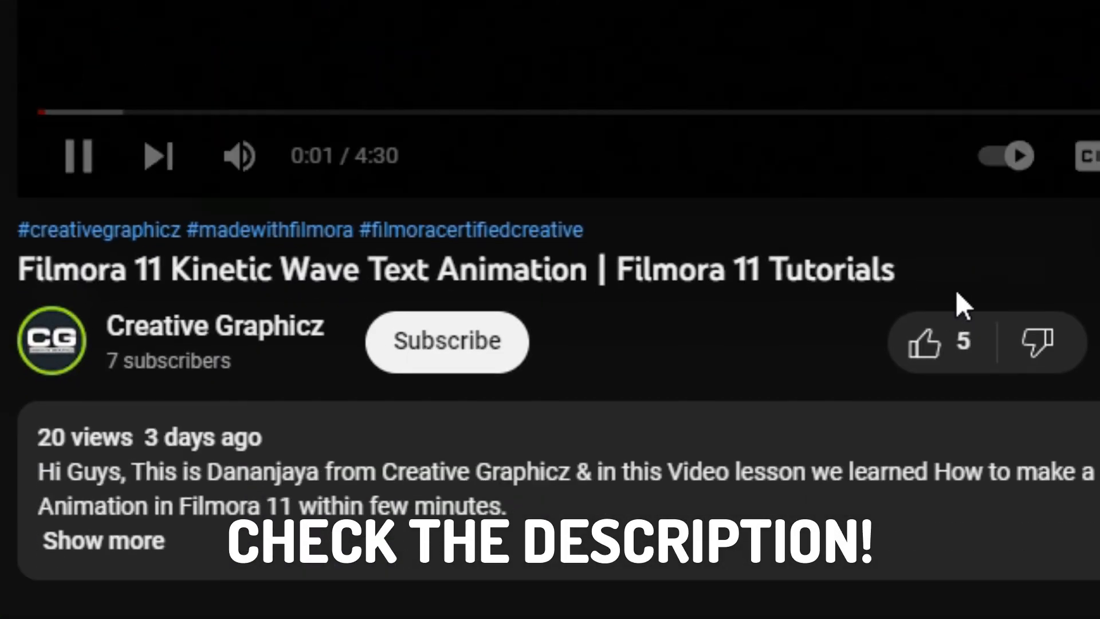
Step: Like the Filmora tutorial video, subscribe to its channel and scroll to the comments
left_click(925, 342)
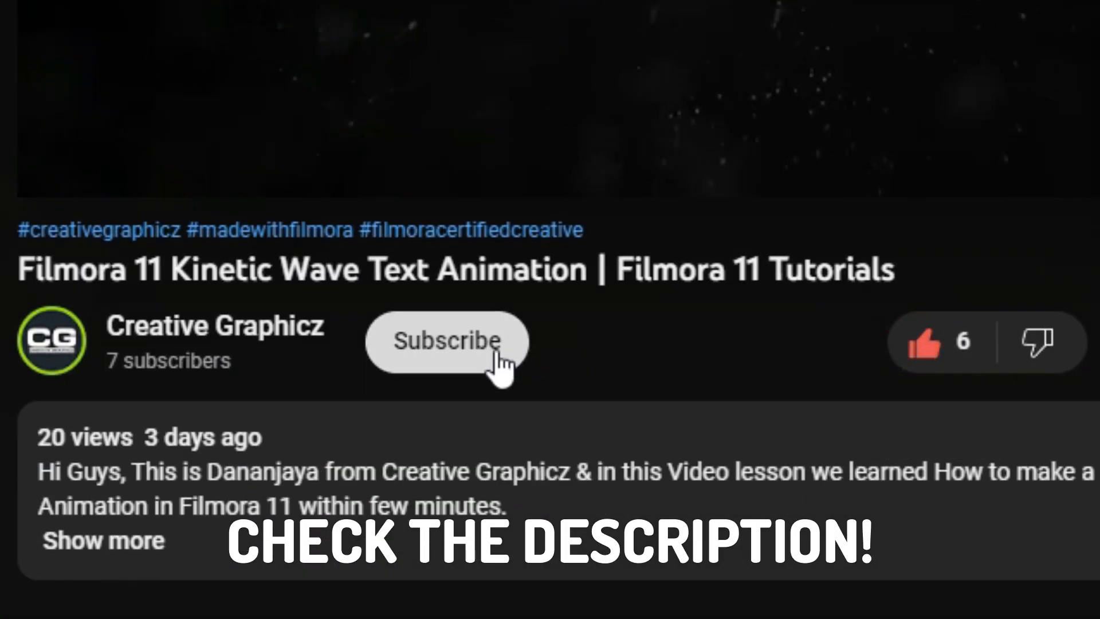
left_click(446, 342)
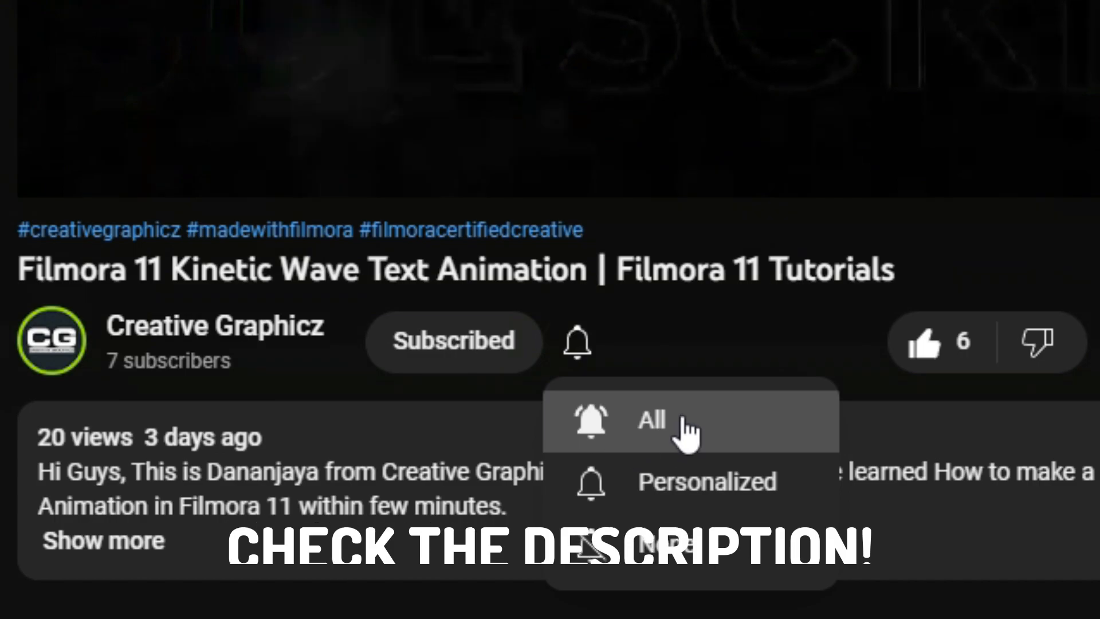
scroll("down", 3)
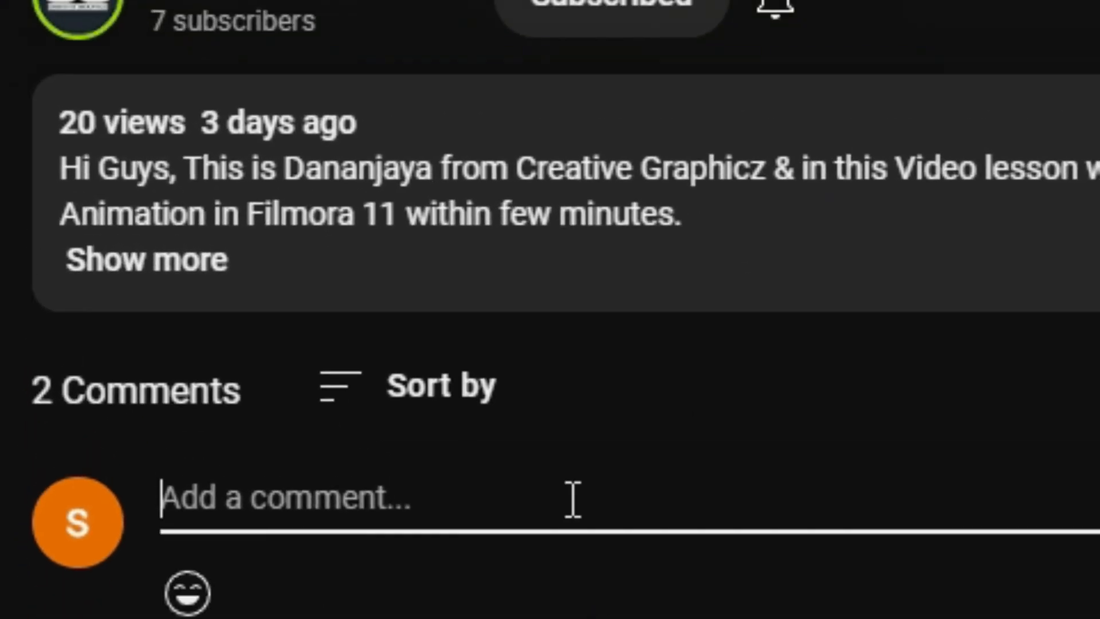